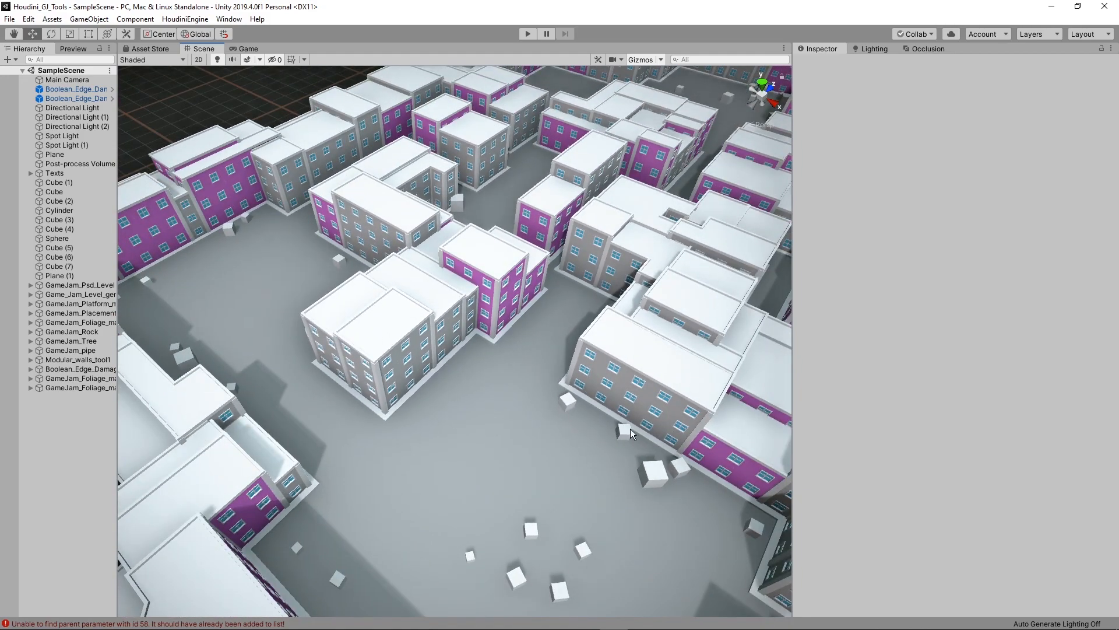
mouse_move(549, 475)
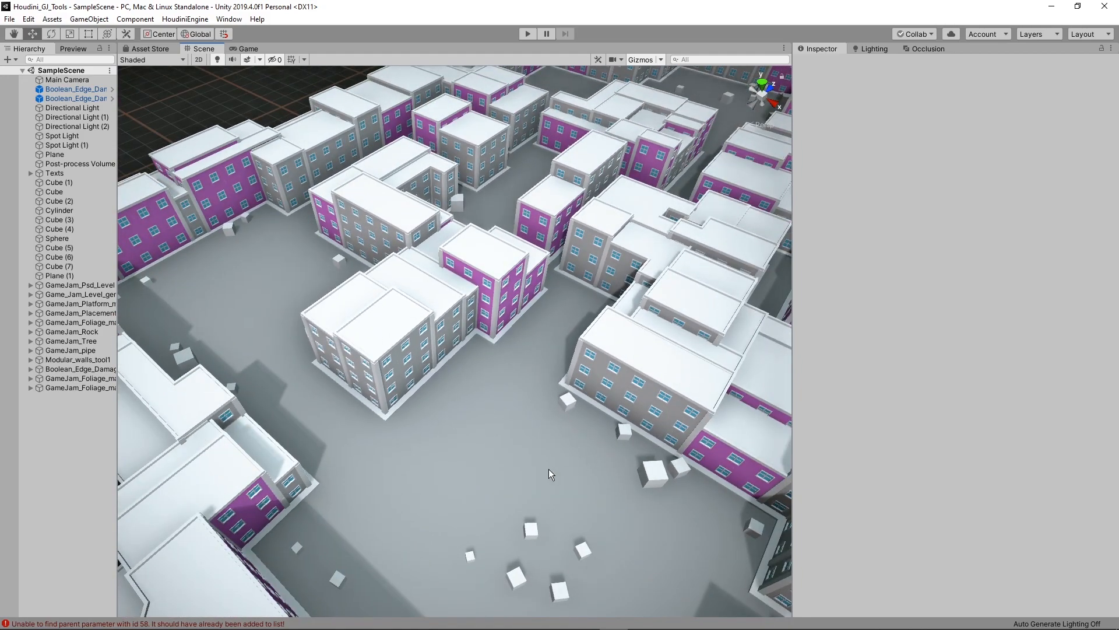
mouse_move(561, 435)
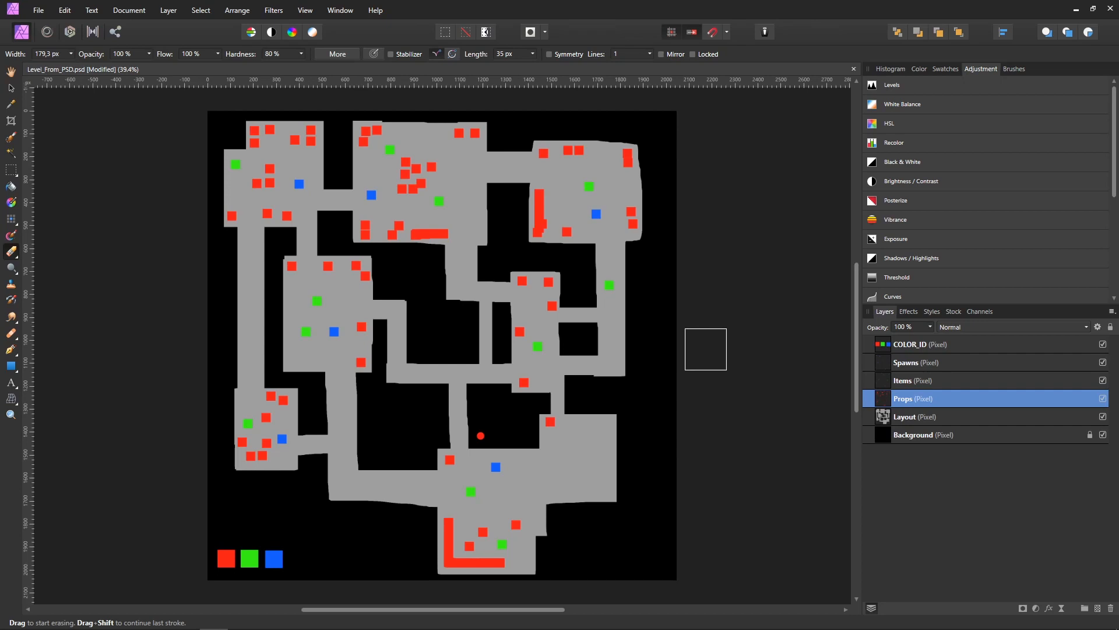
mouse_move(602, 474)
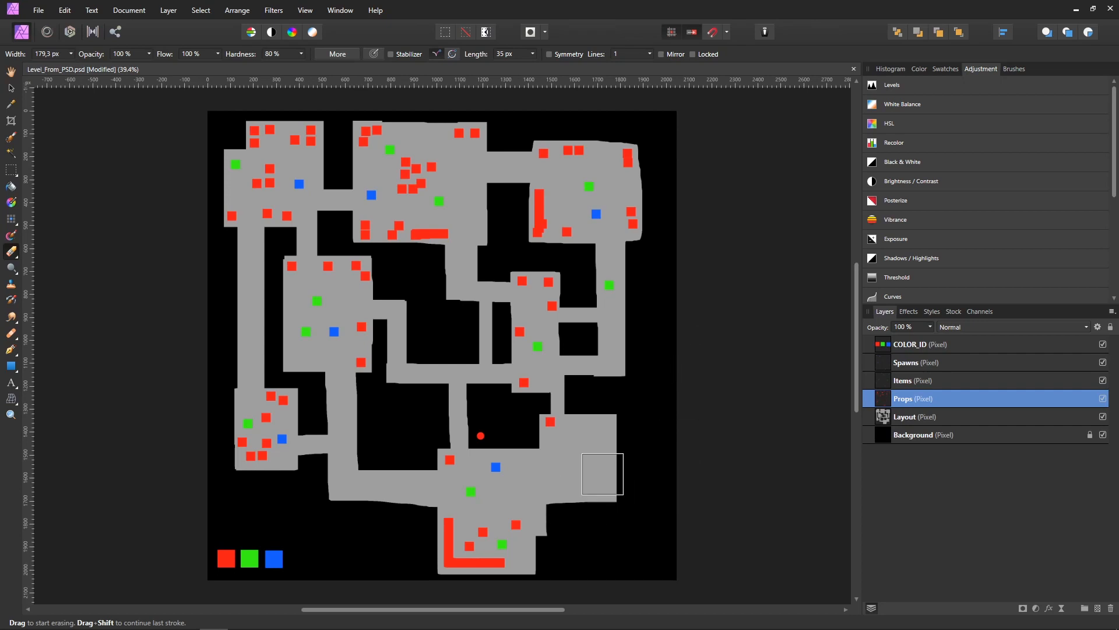
mouse_move(667, 406)
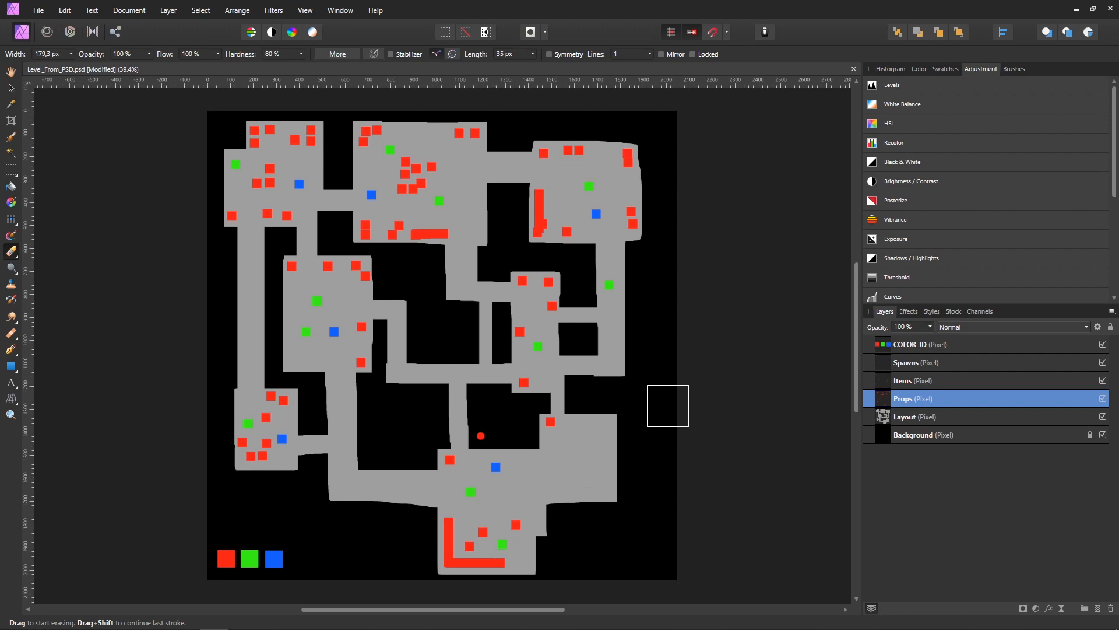
mouse_move(762, 347)
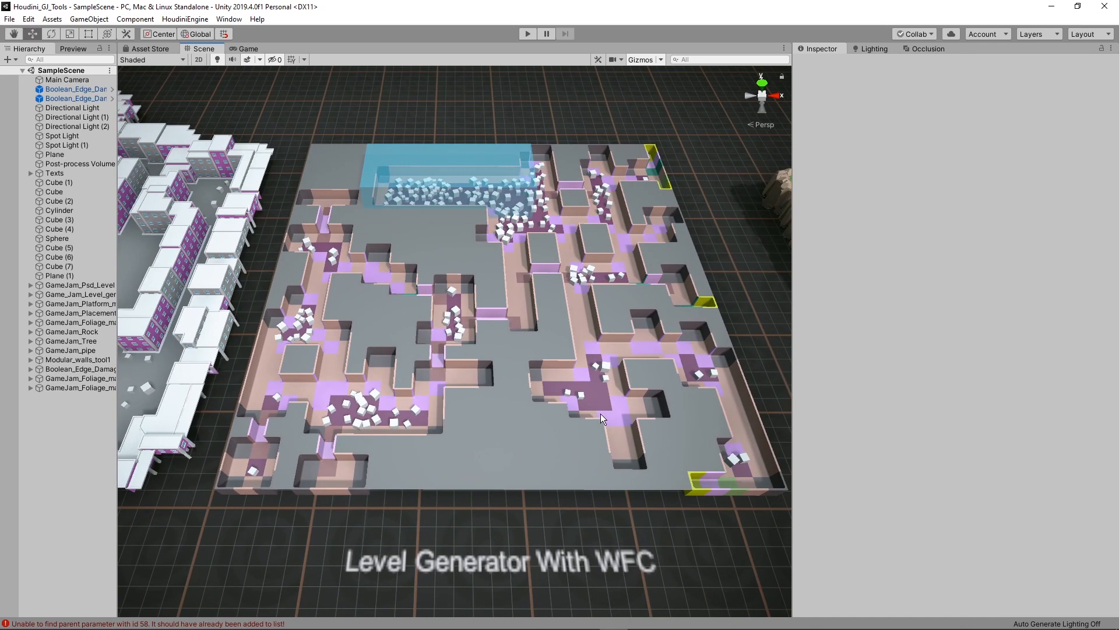
mouse_move(571, 438)
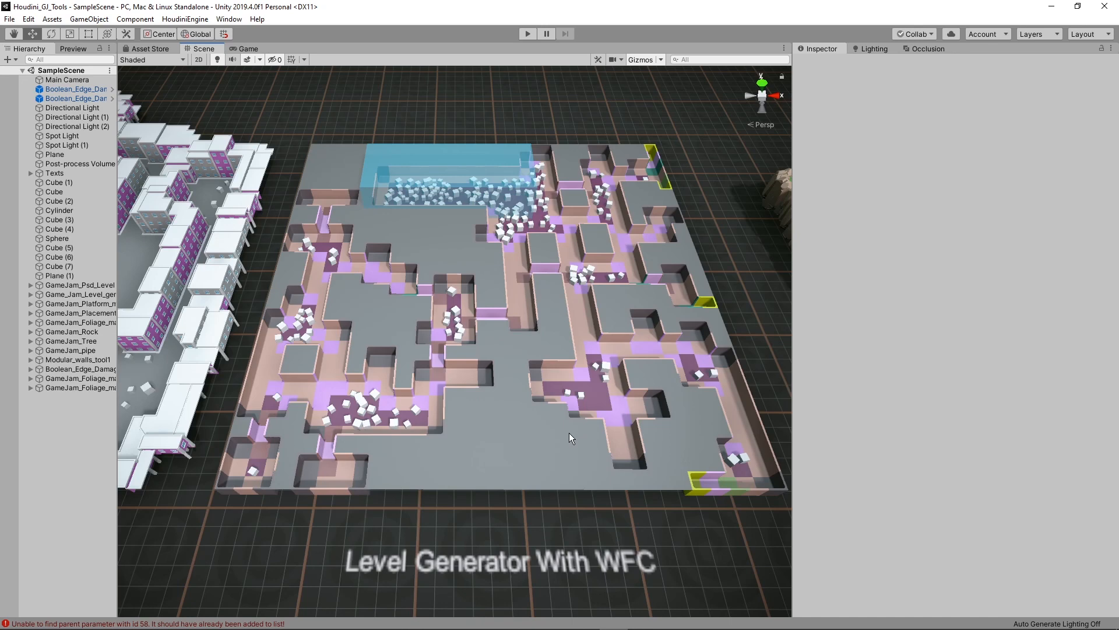
mouse_move(564, 451)
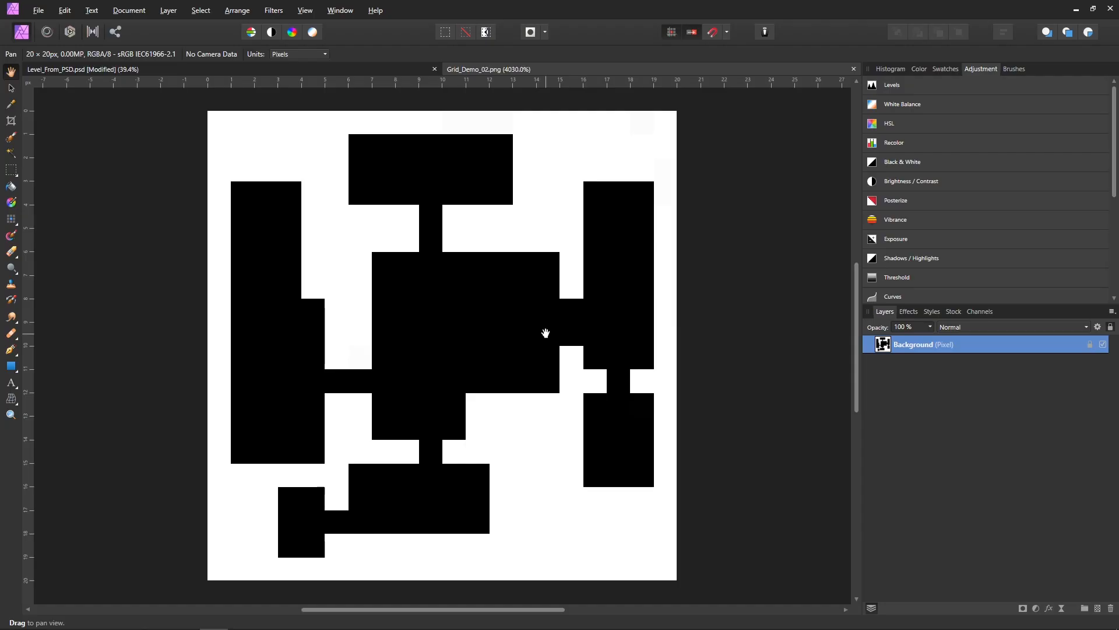
mouse_move(443, 330)
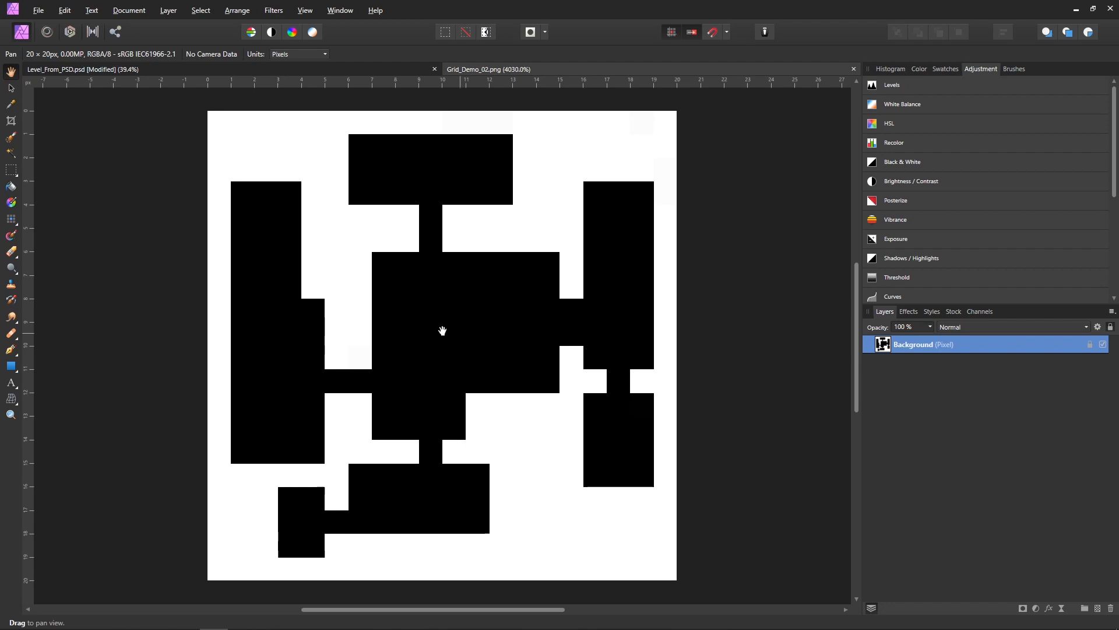
mouse_move(475, 485)
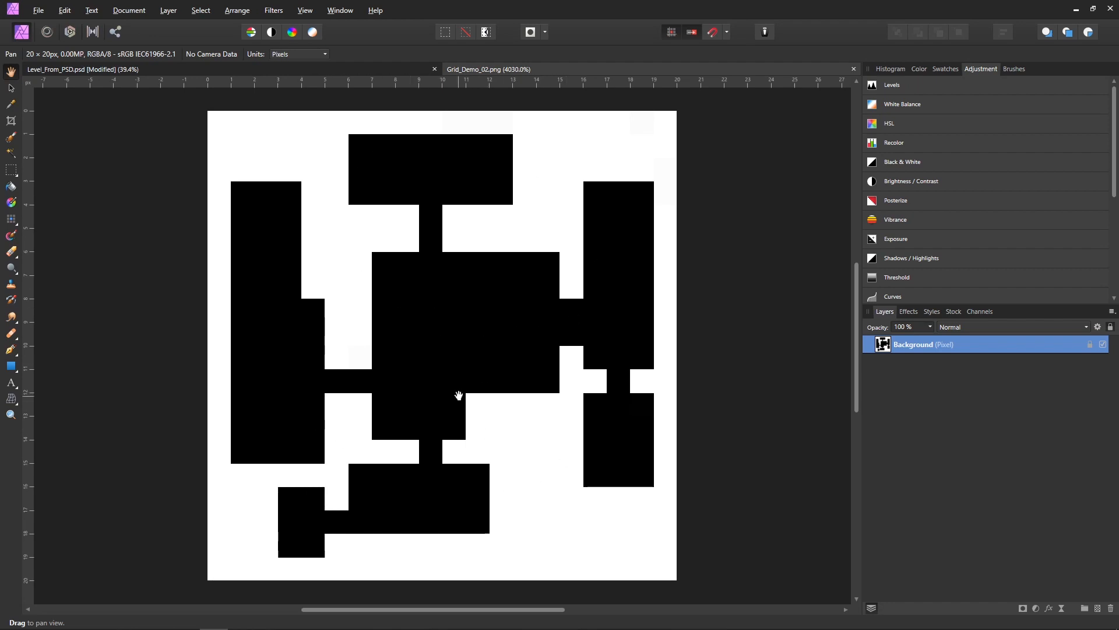
mouse_move(364, 223)
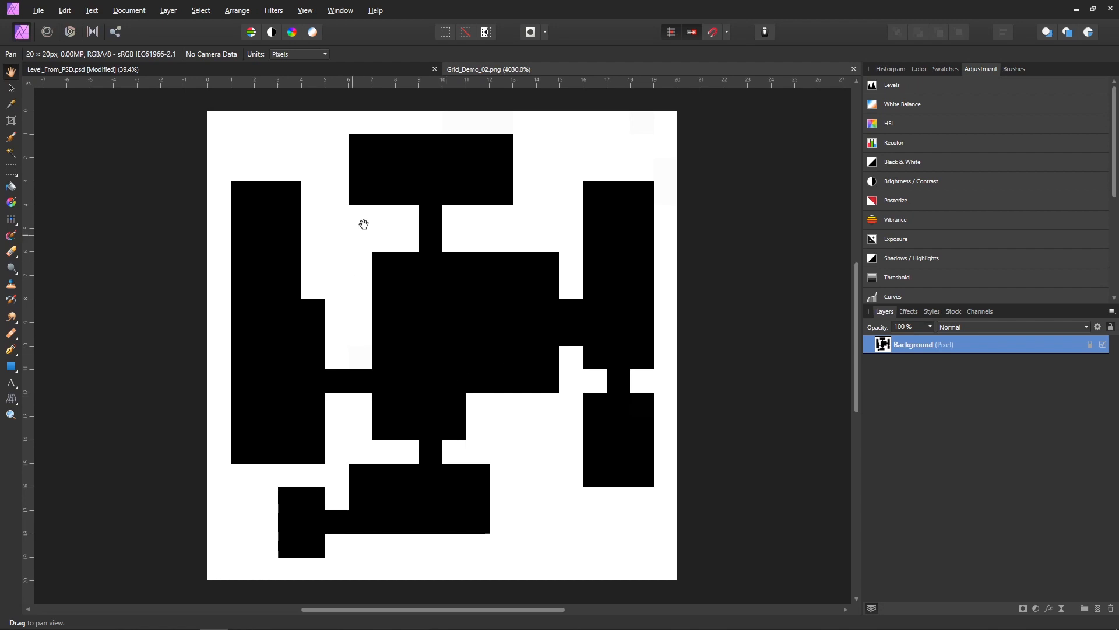
mouse_move(135, 21)
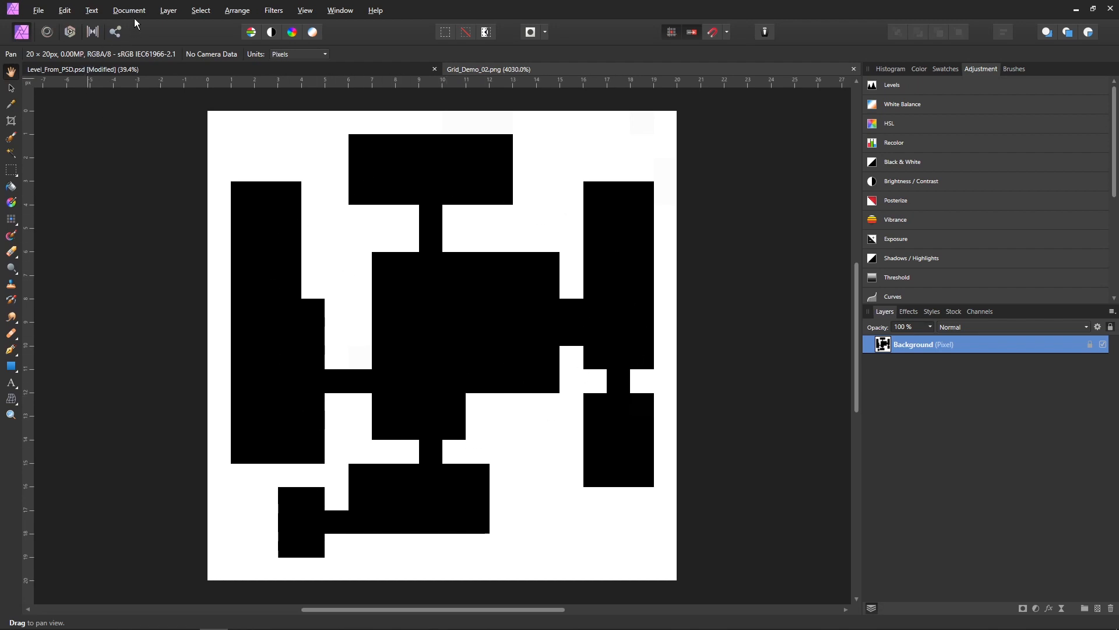
- Switch back to Unity and select the translucent blue volume sitting over the WFC level
left_click(128, 11)
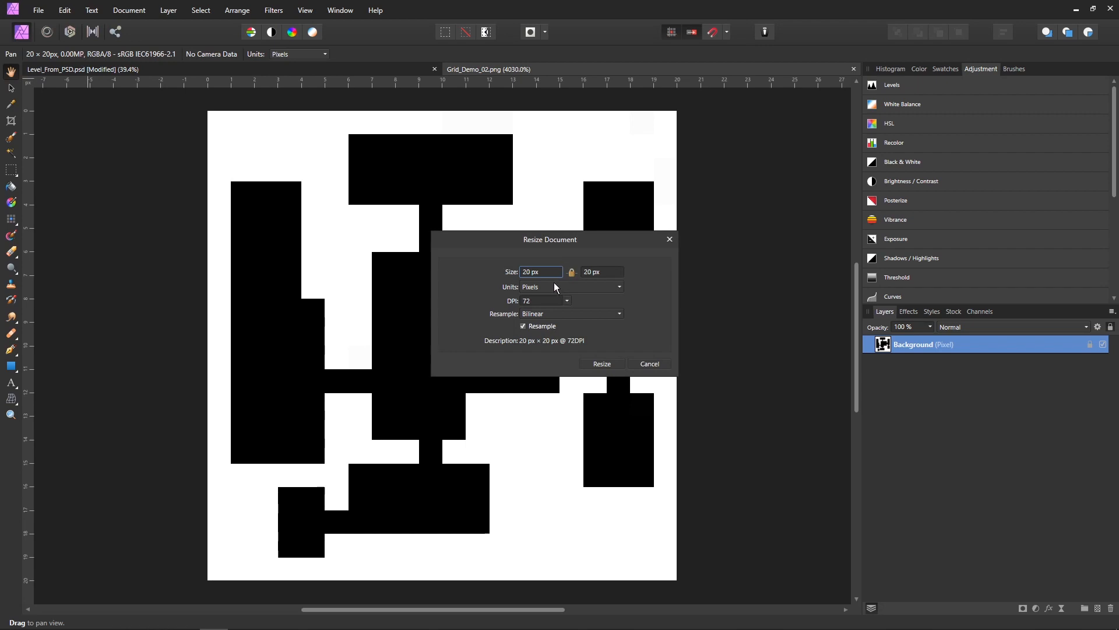
mouse_move(593, 282)
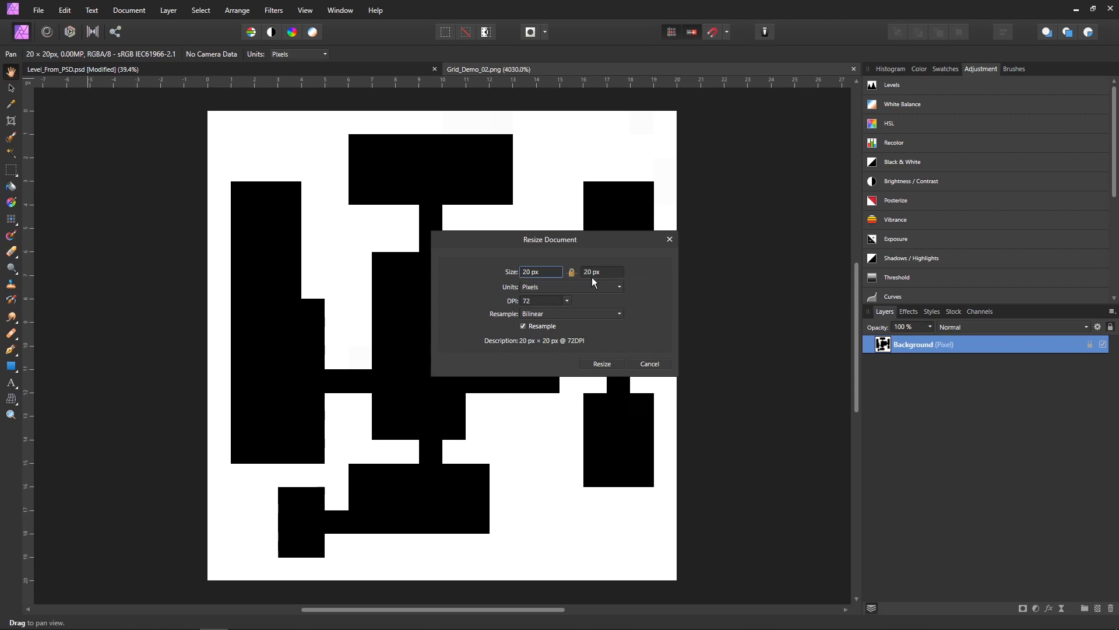
mouse_move(599, 278)
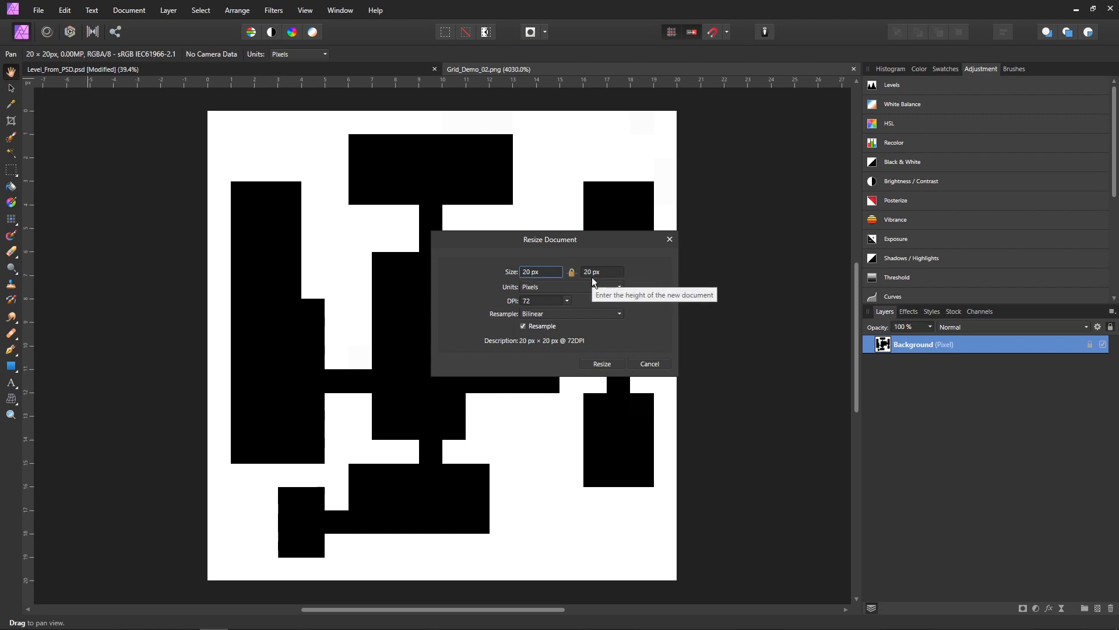
mouse_move(645, 240)
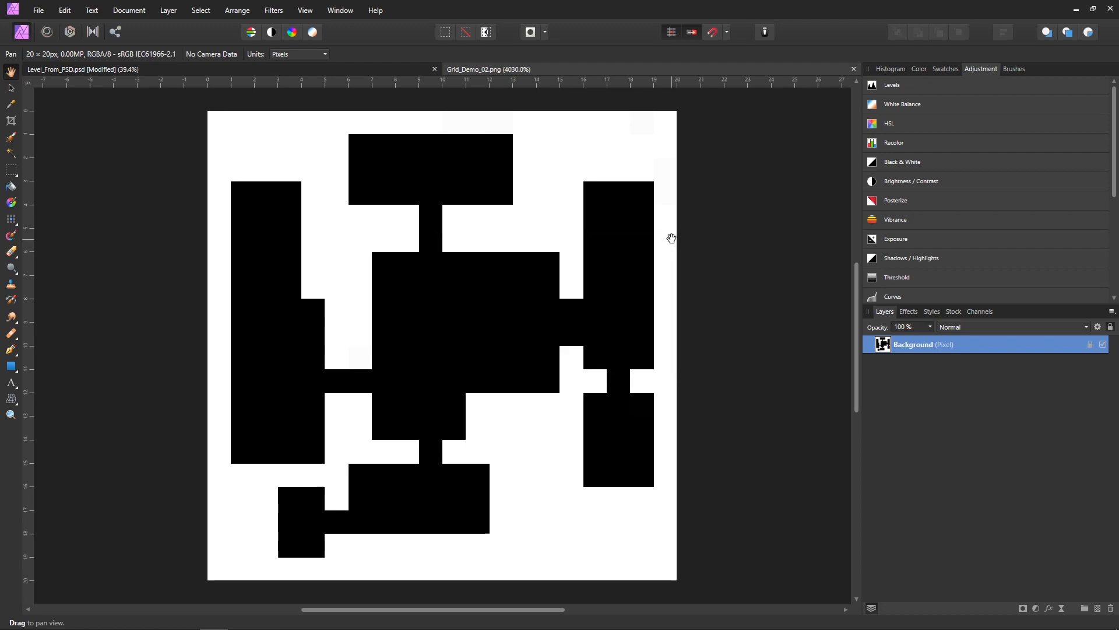
key("alt+tab")
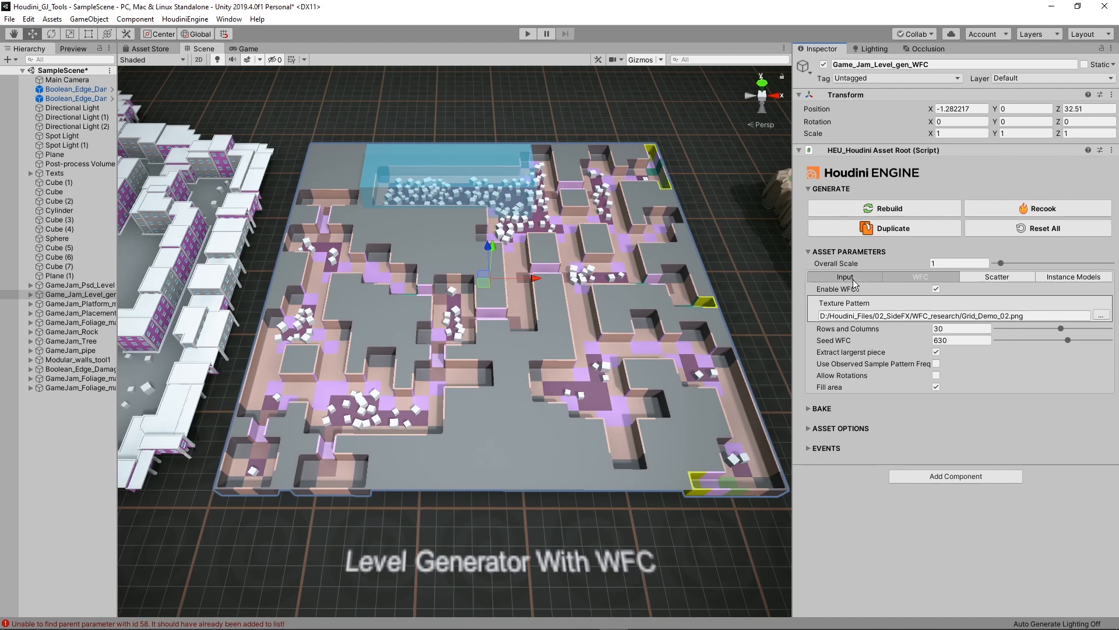
left_click(448, 192)
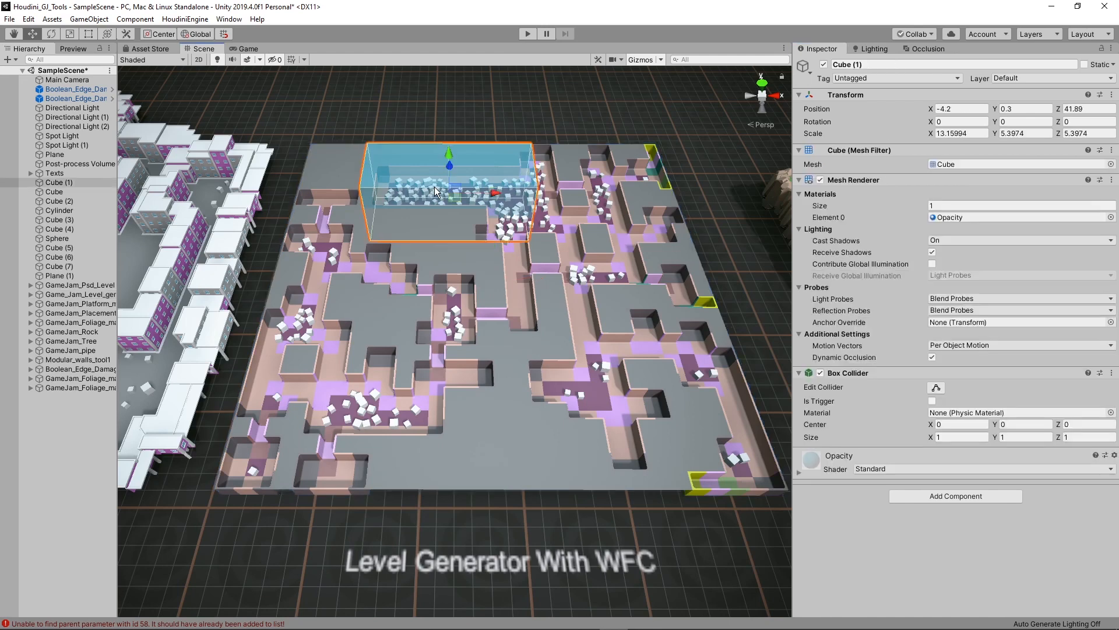
mouse_move(439, 213)
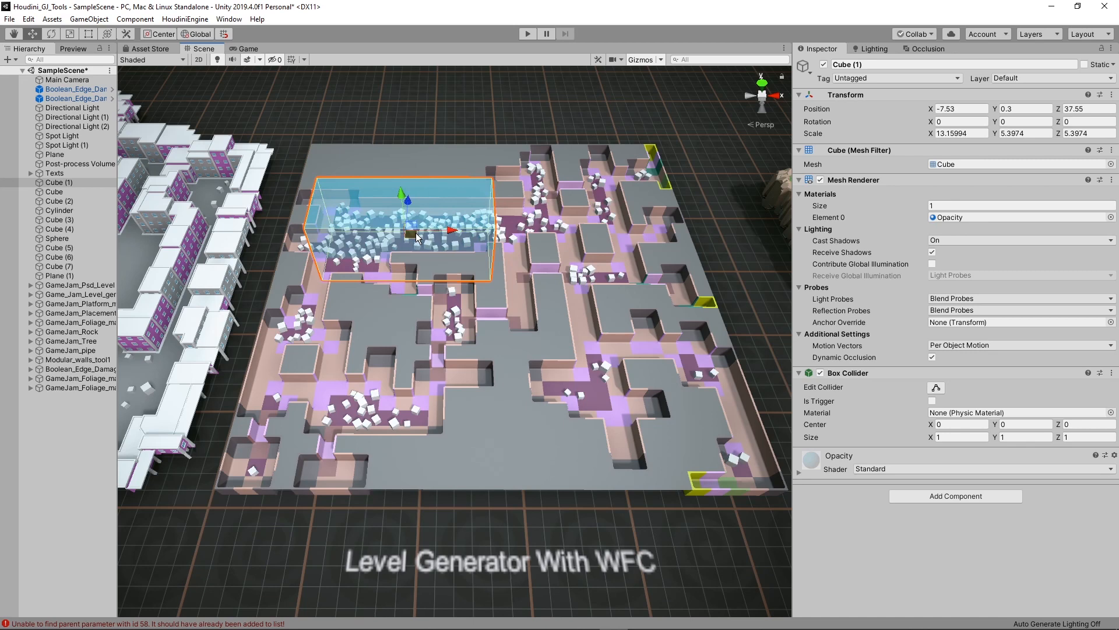
mouse_move(532, 253)
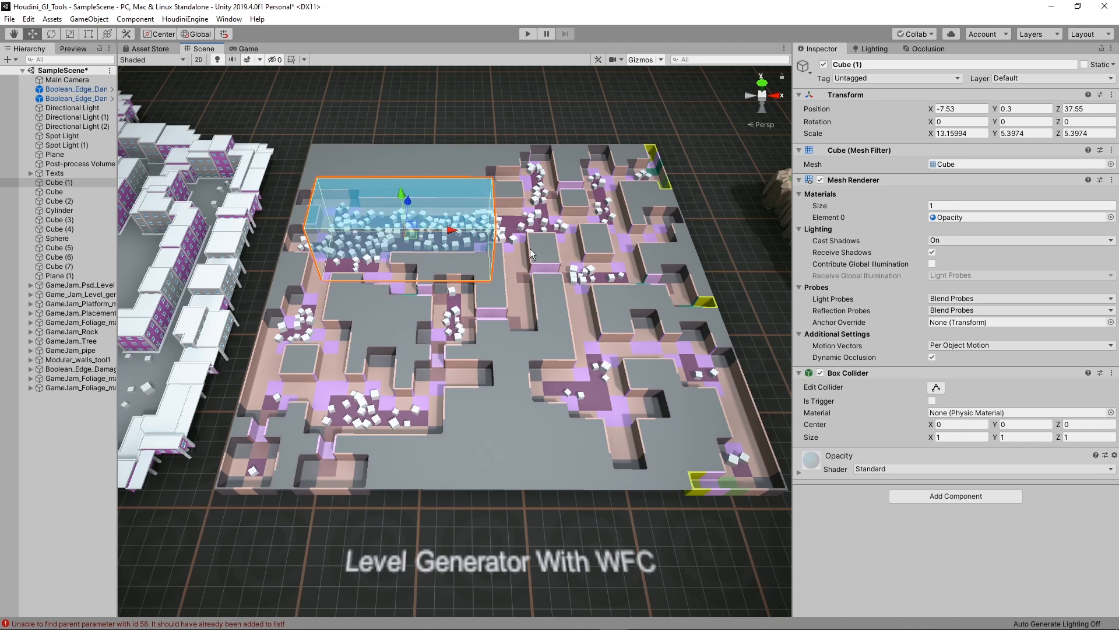
mouse_move(542, 270)
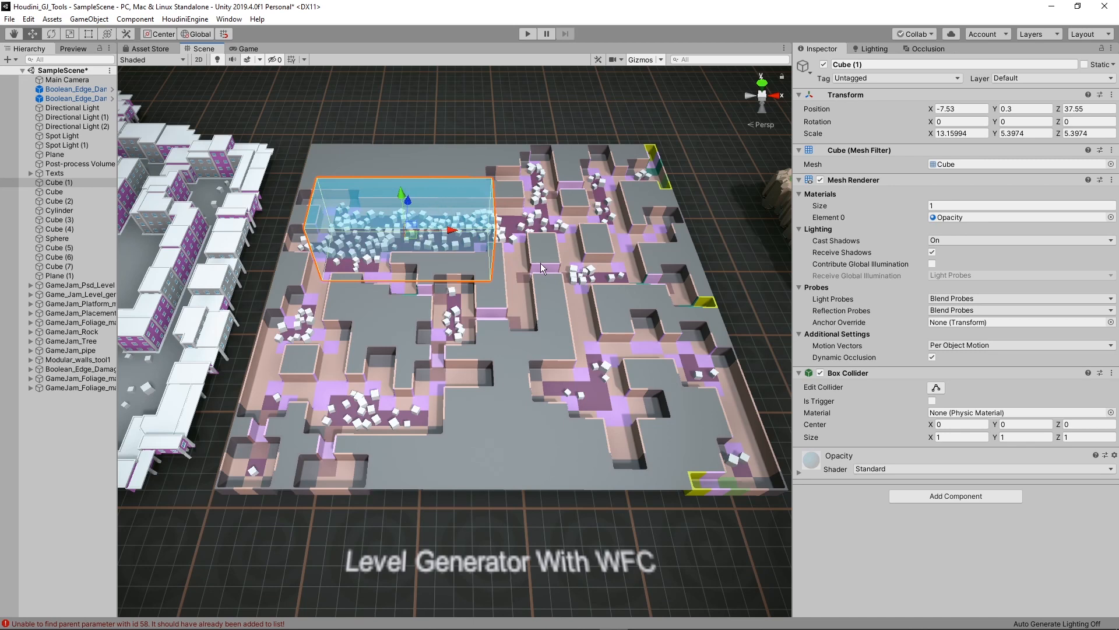
mouse_move(562, 293)
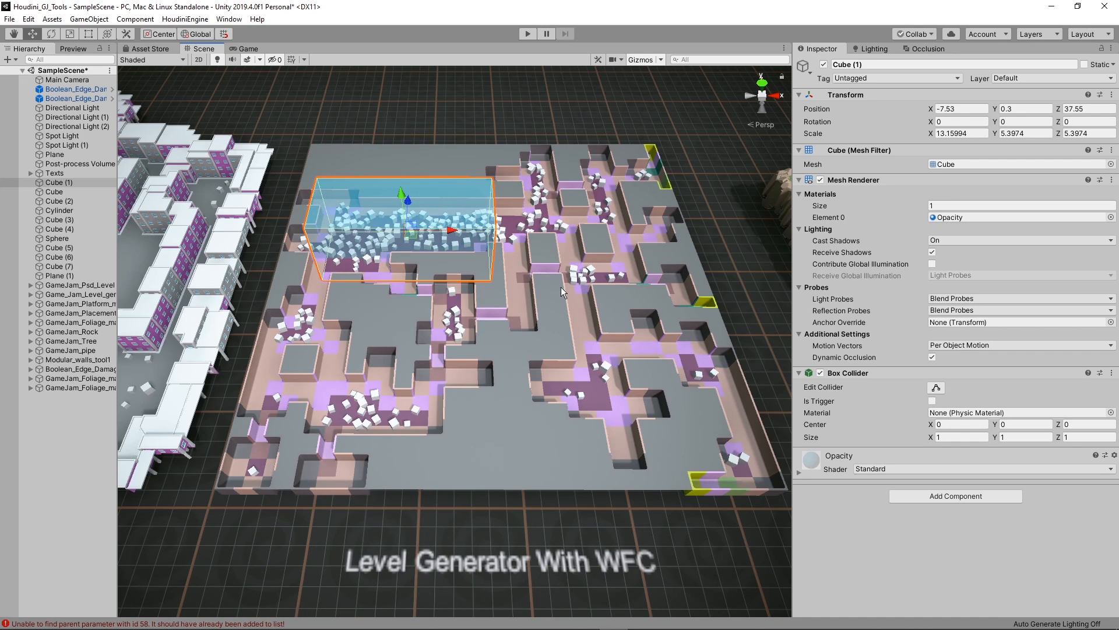
mouse_move(525, 391)
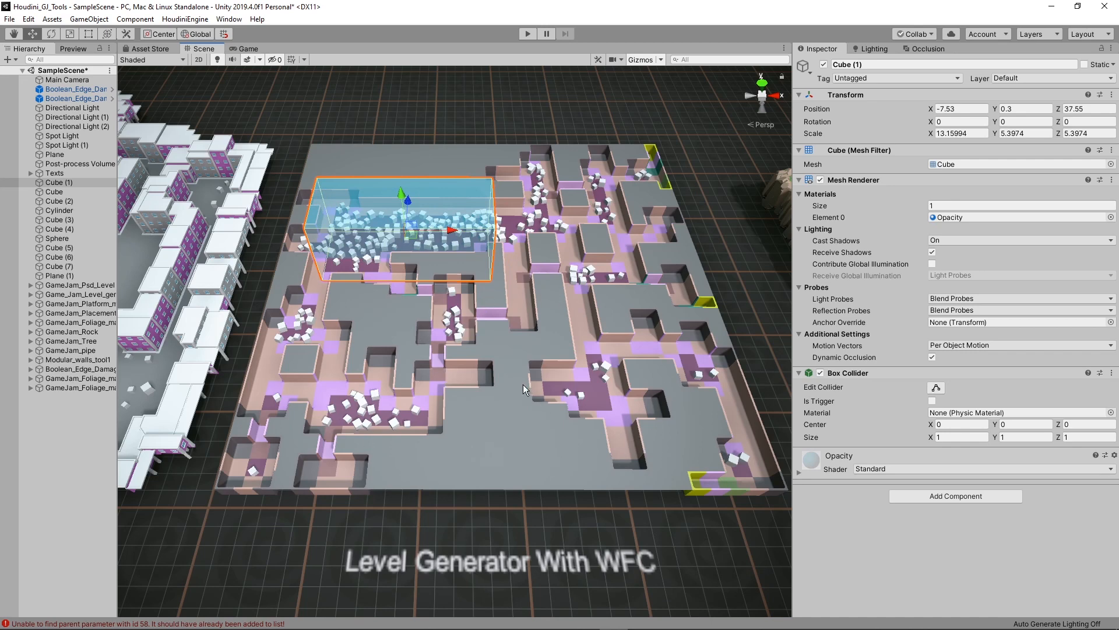
mouse_move(514, 295)
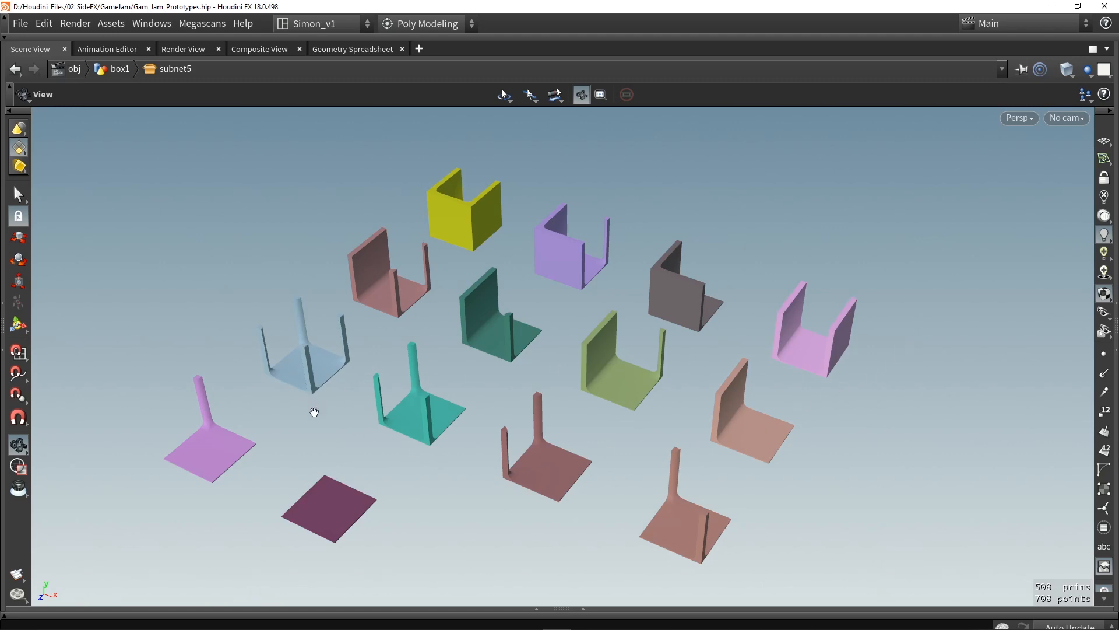
mouse_move(417, 218)
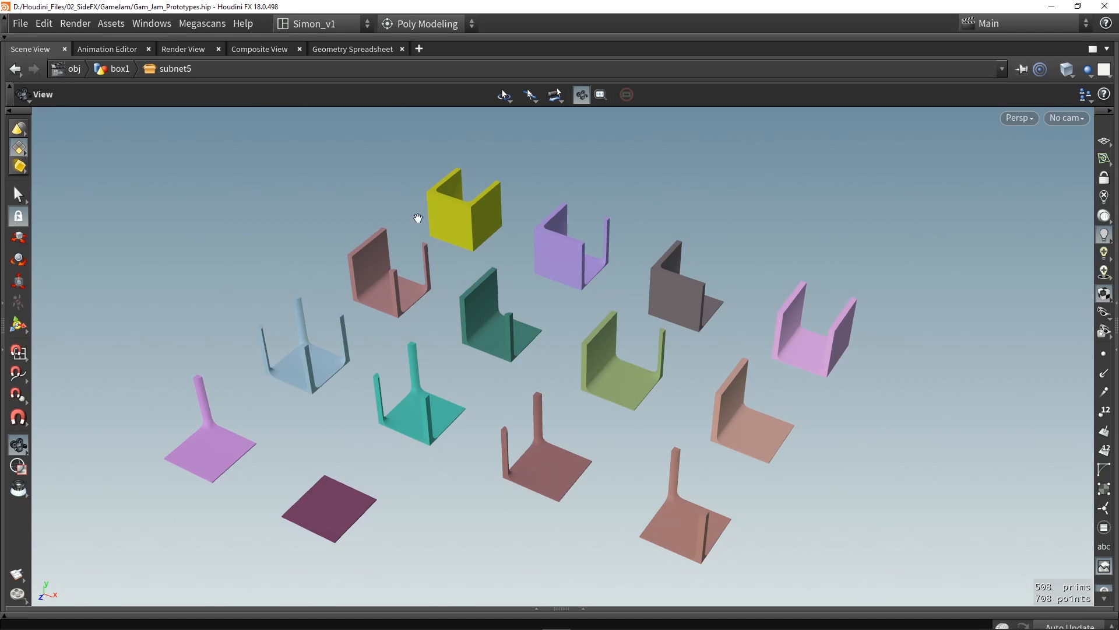
mouse_move(655, 230)
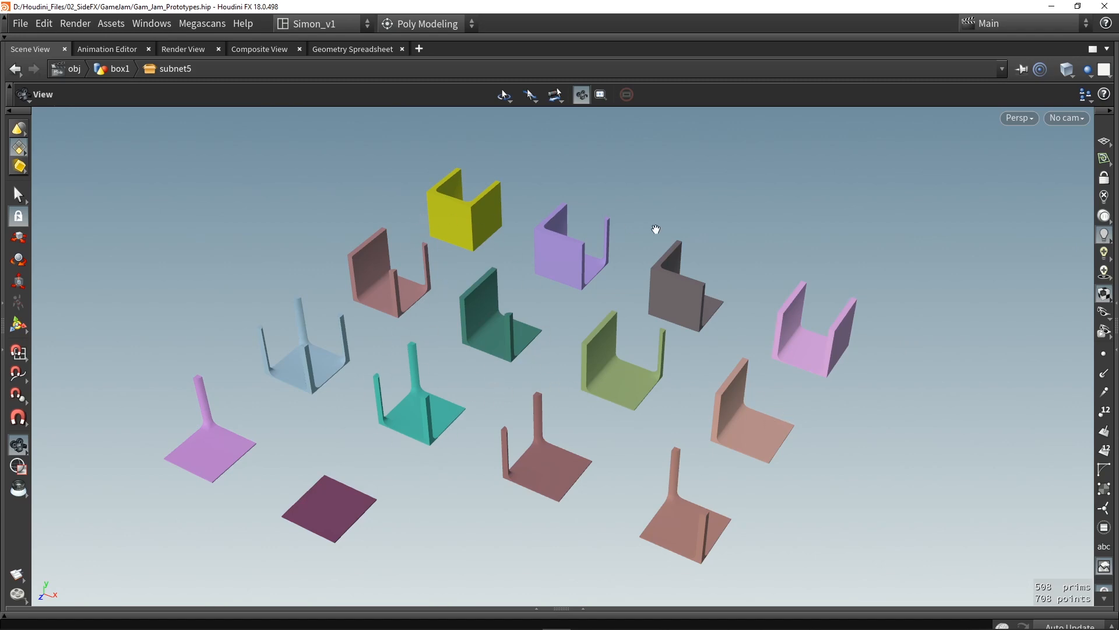
mouse_move(917, 463)
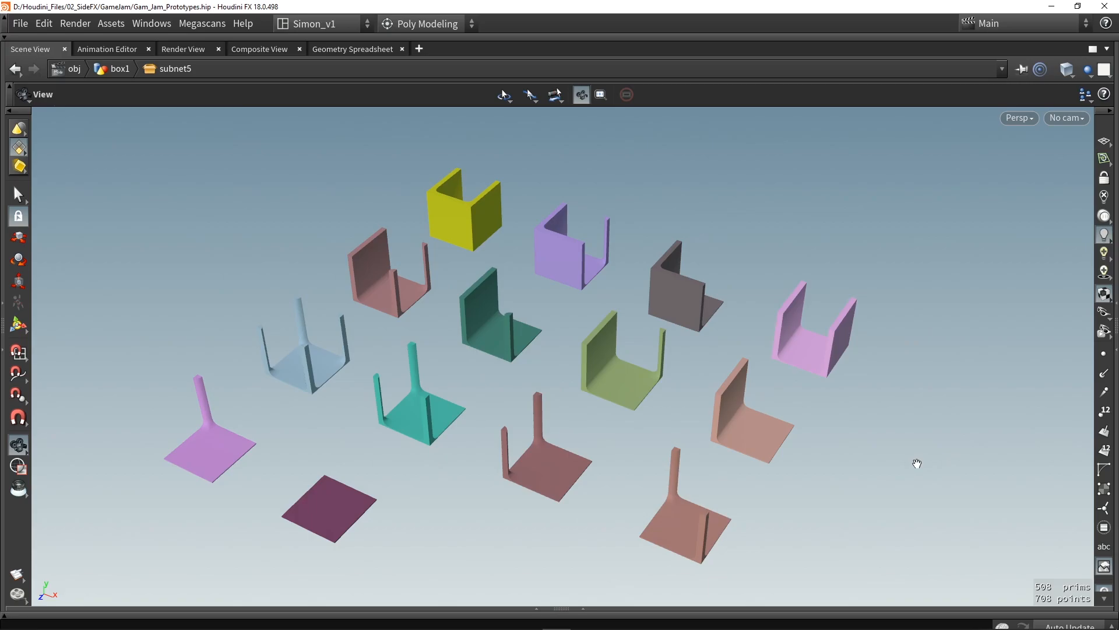
- Return to Unity and put the platform's outline curve into point-editing mode via EDIT
key("alt+tab")
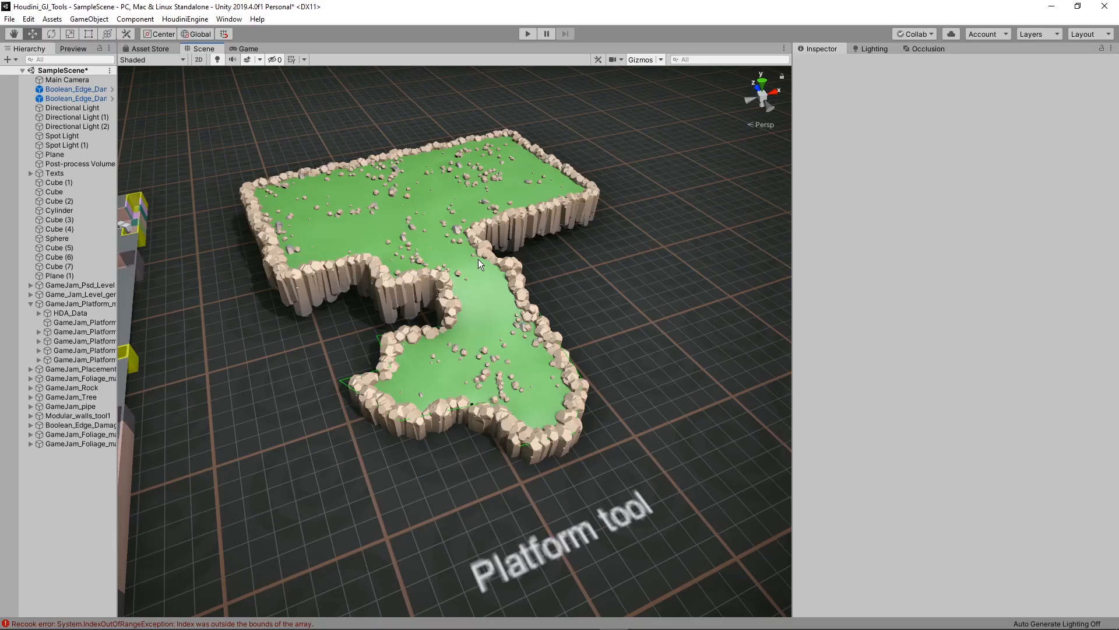
mouse_move(418, 116)
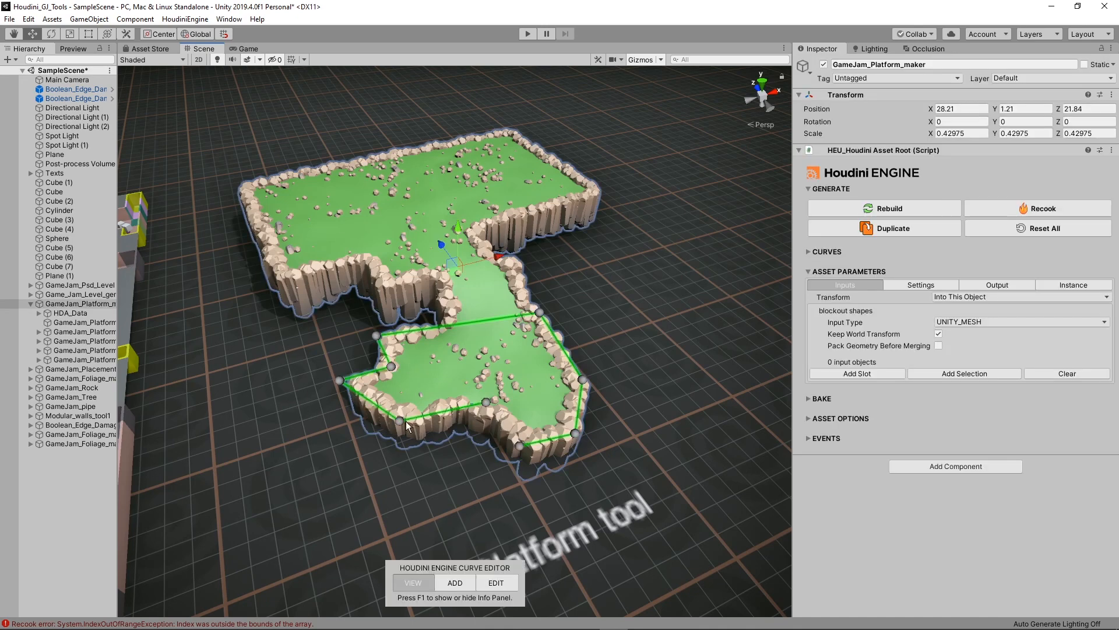
mouse_move(402, 351)
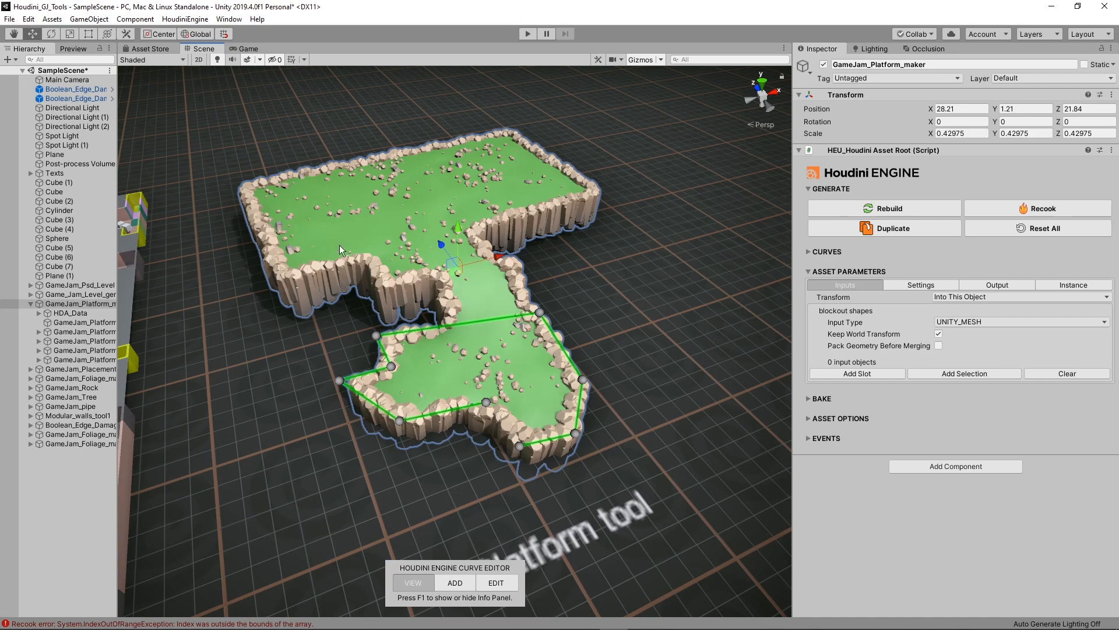
mouse_move(278, 173)
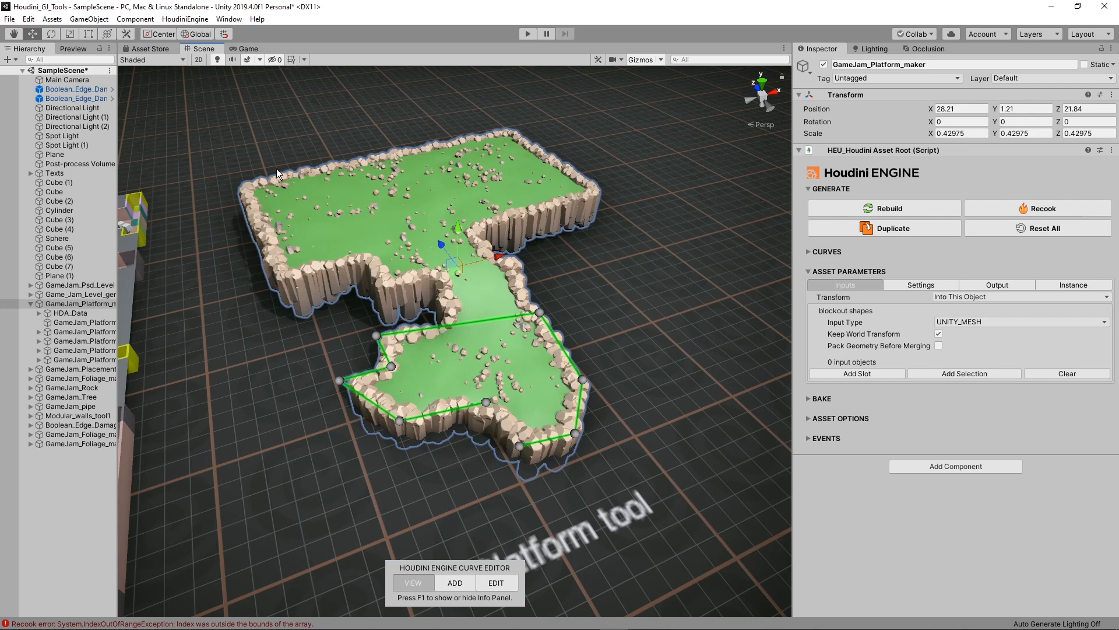
mouse_move(496, 582)
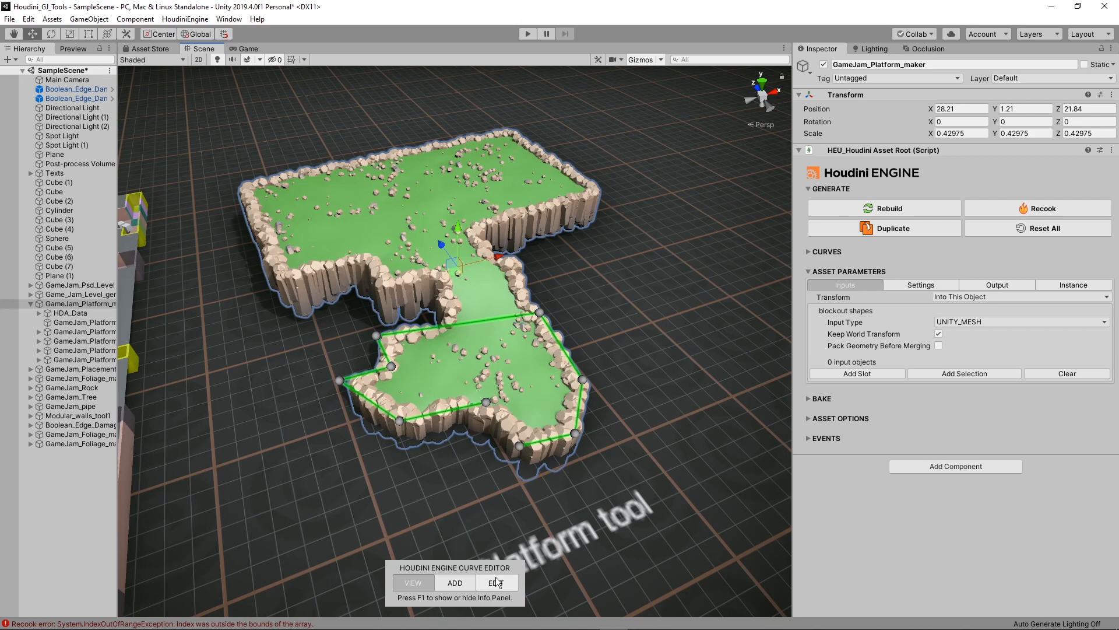
left_click(495, 582)
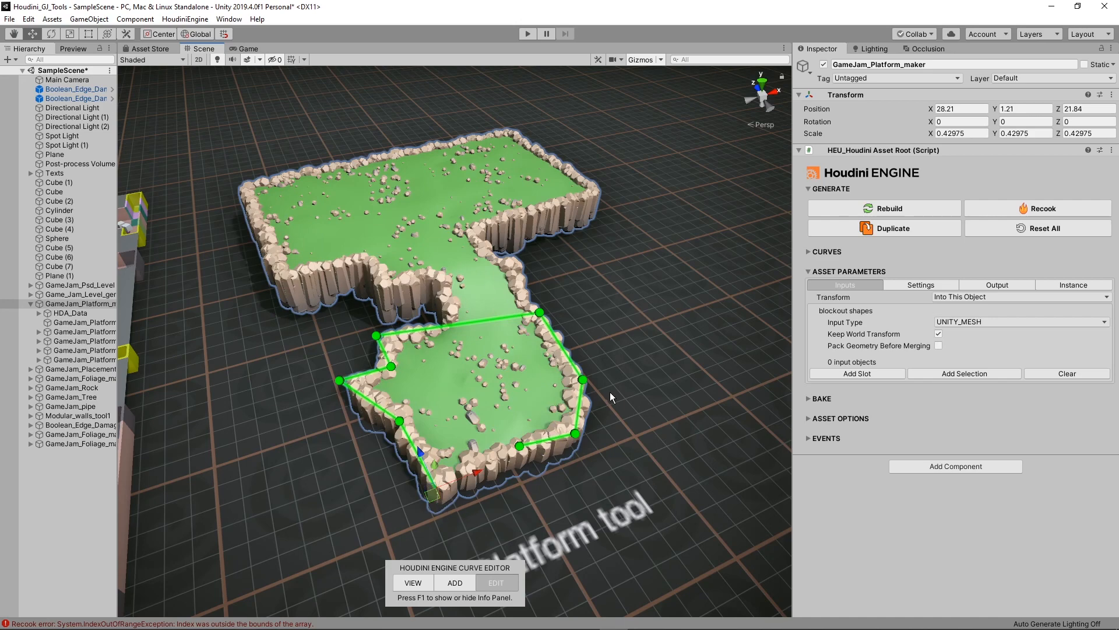
mouse_move(570, 407)
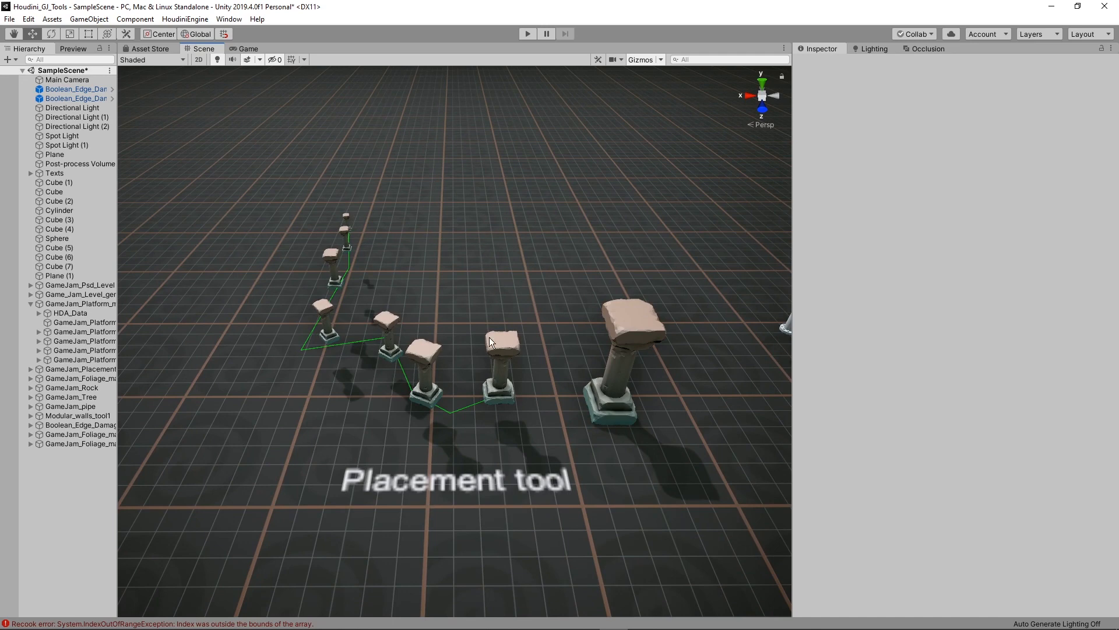
mouse_move(349, 233)
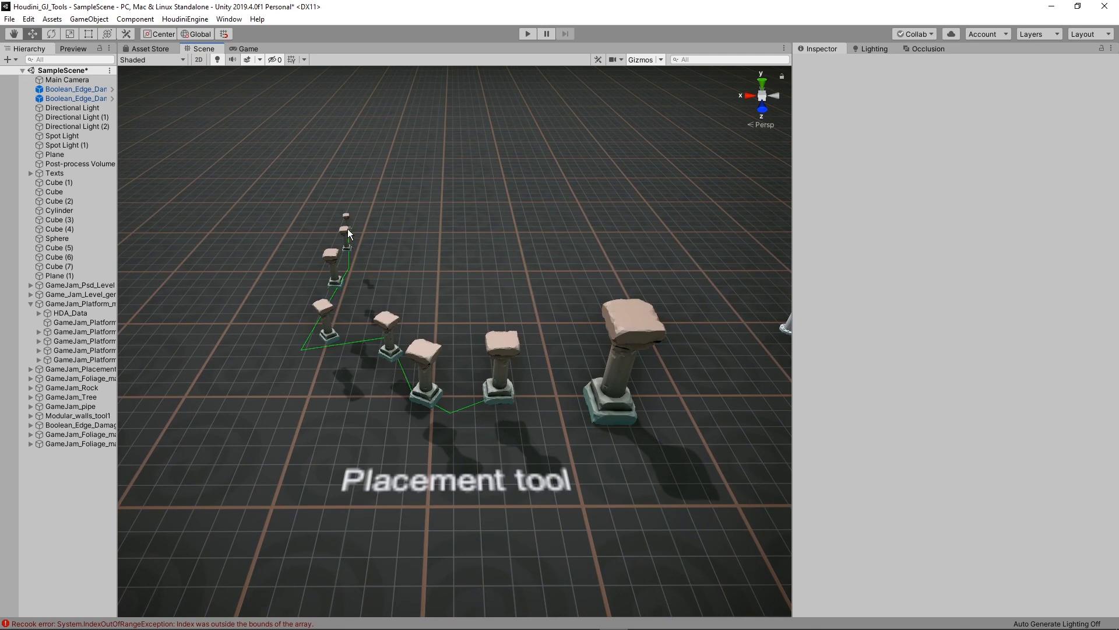
- Select the farthest pillar on the placement curve to show its damaged mesh settings
left_click(610, 329)
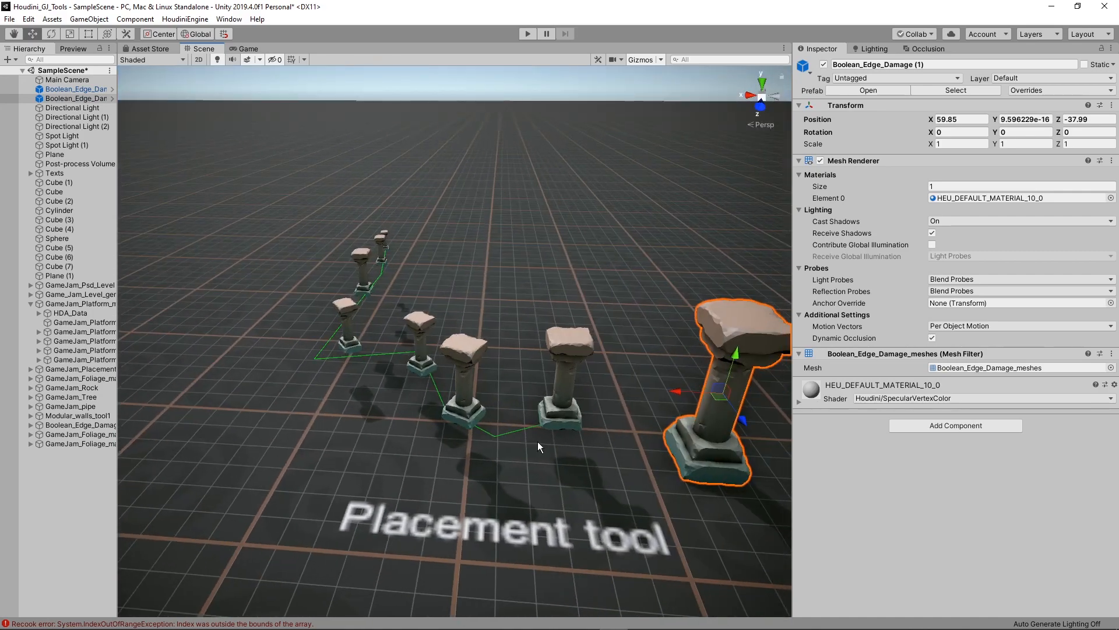
mouse_move(534, 429)
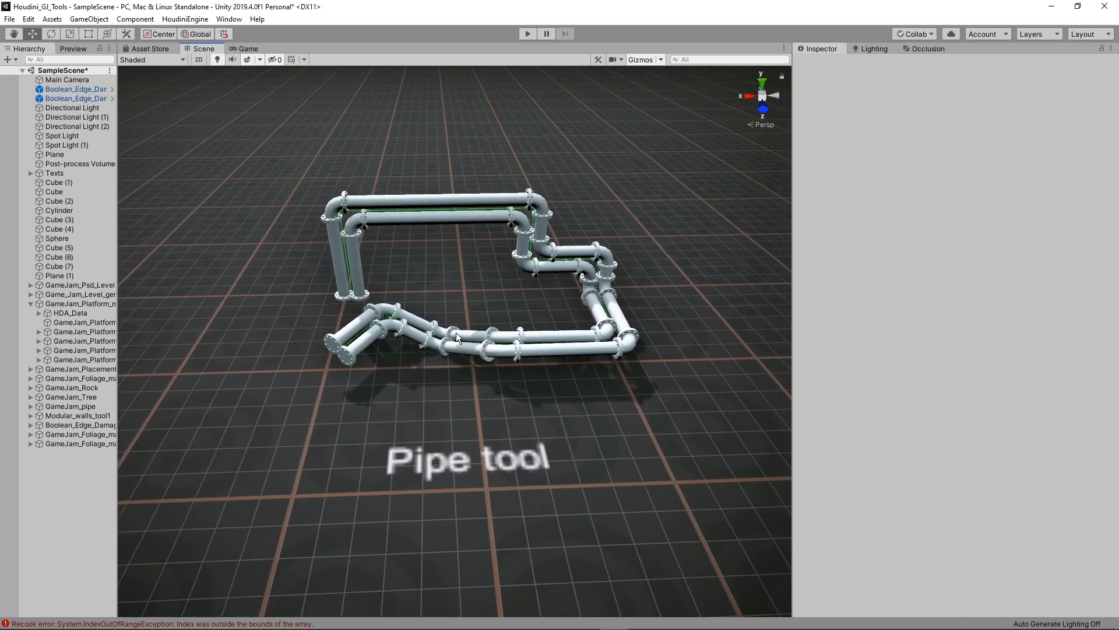
- Select the GameJam_pipe run to reveal its guide curve and Houdini pipe parameters
left_click(69, 406)
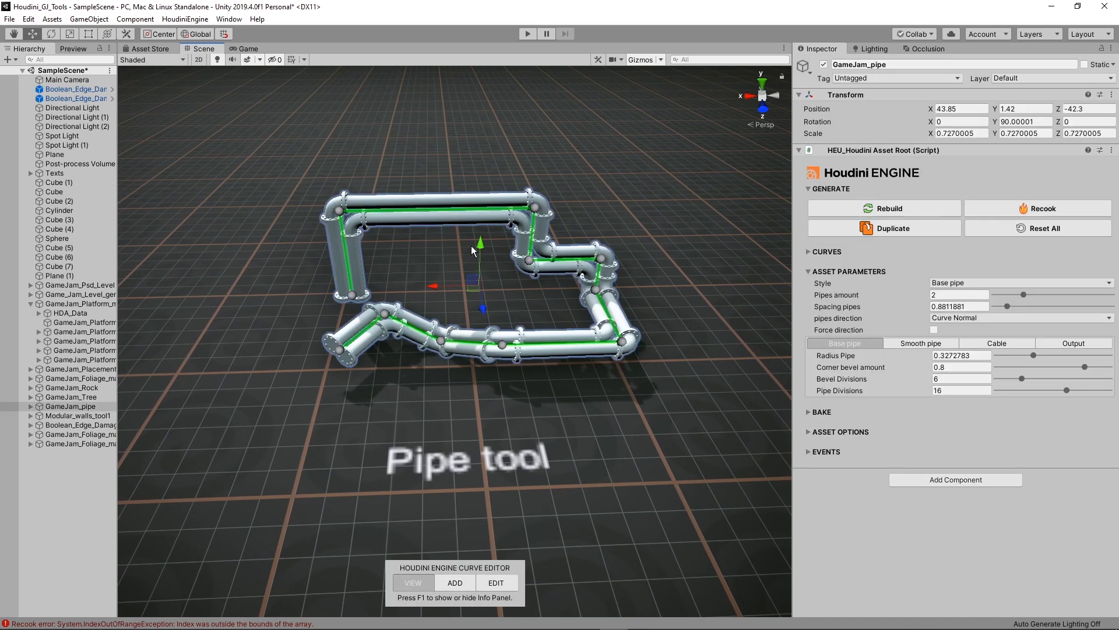
left_click(496, 582)
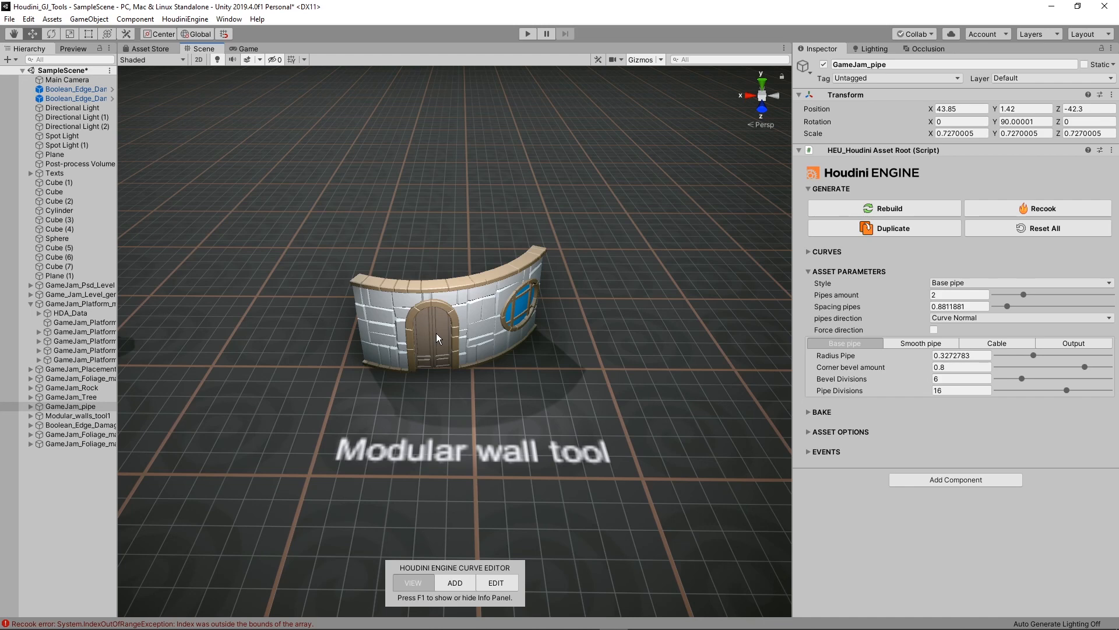
- Select Modular_walls_tool1 to review its wall size and stone border parameters
left_click(72, 415)
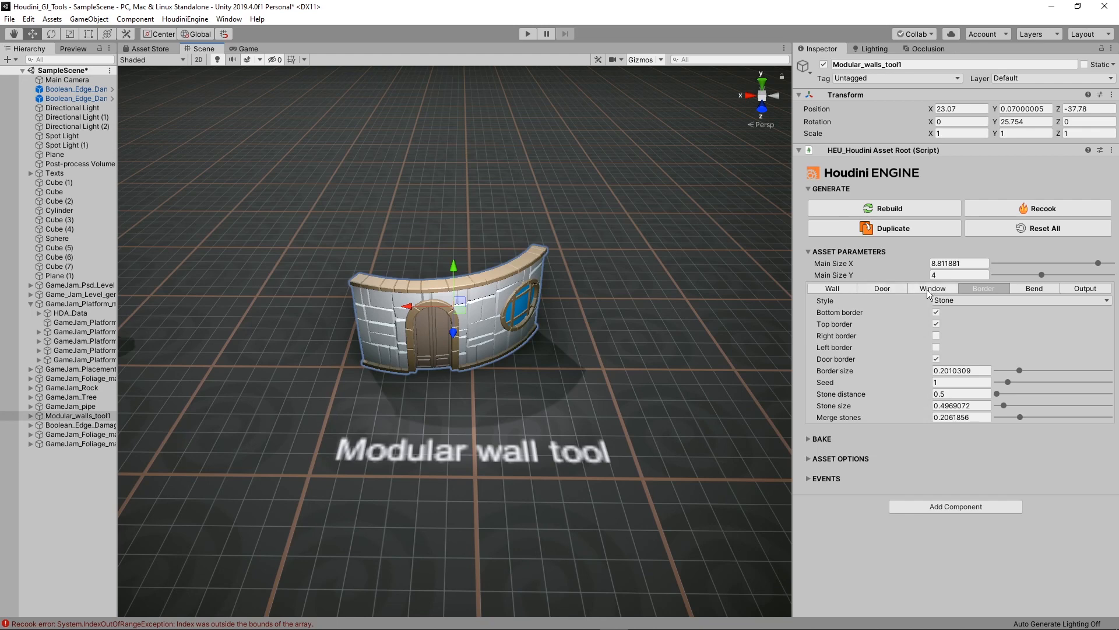
mouse_move(1022, 293)
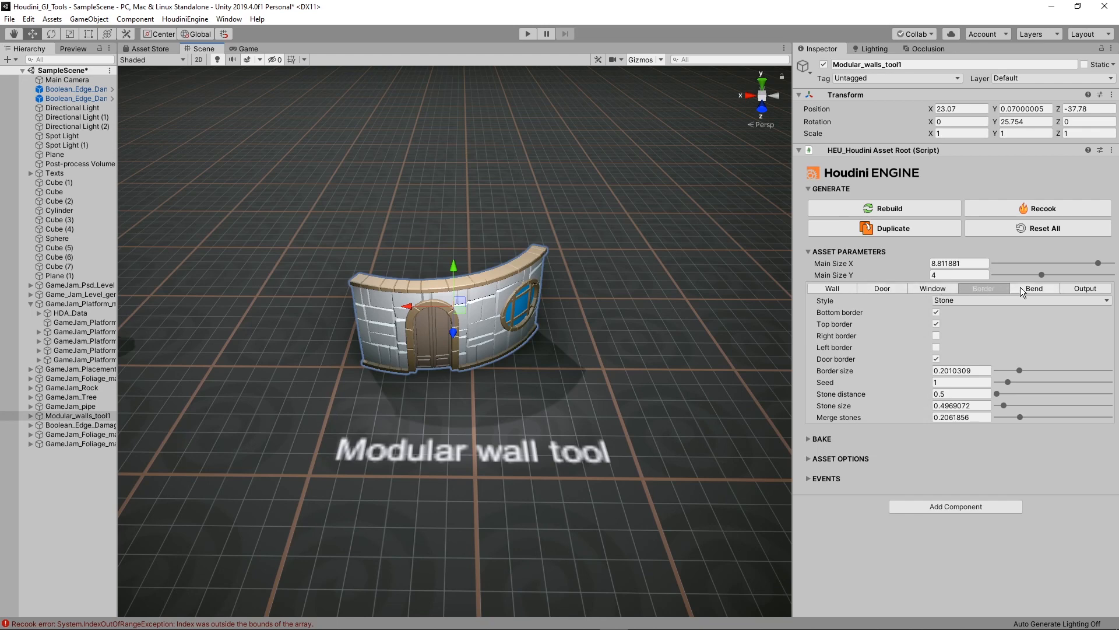
mouse_move(544, 338)
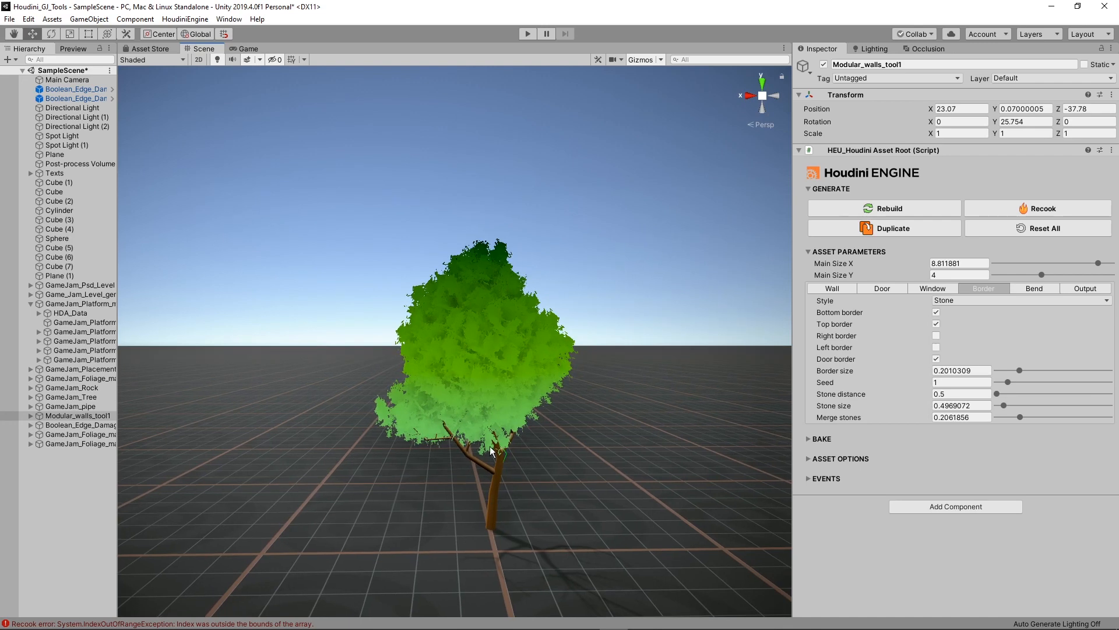
- Select GameJam_Tree to show its trunk curve and growth parameters
left_click(61, 396)
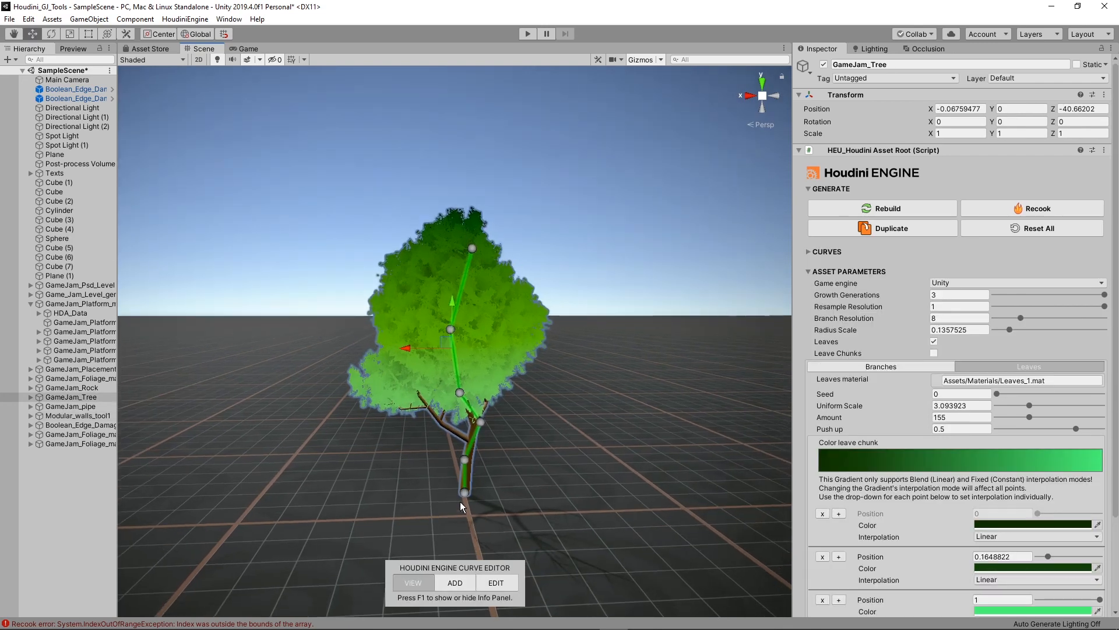
mouse_move(400, 162)
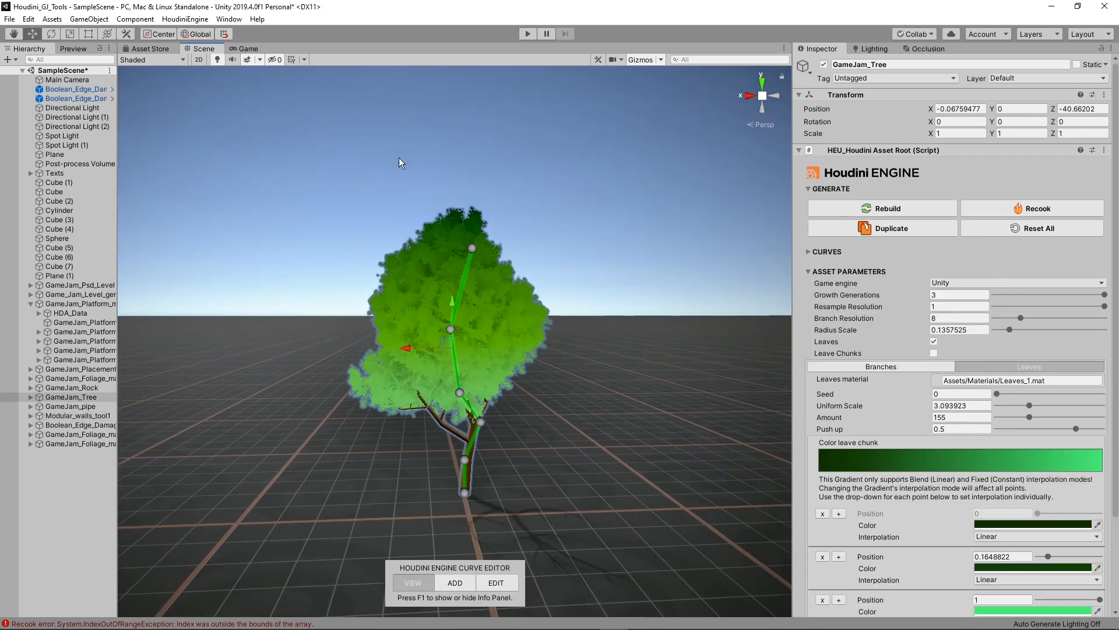
mouse_move(512, 516)
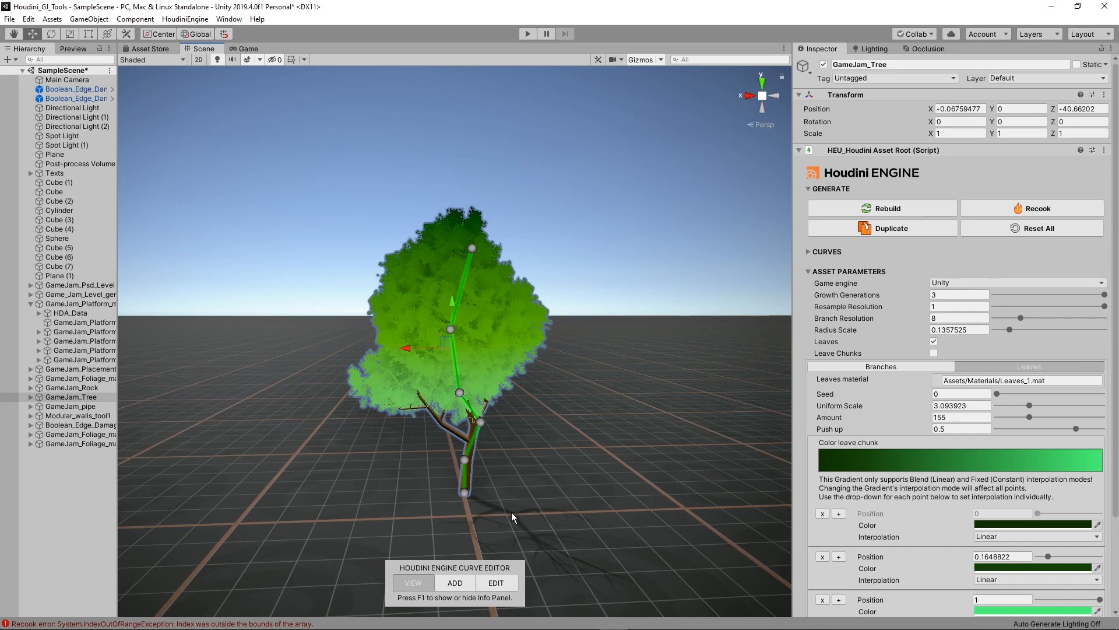
left_click(495, 582)
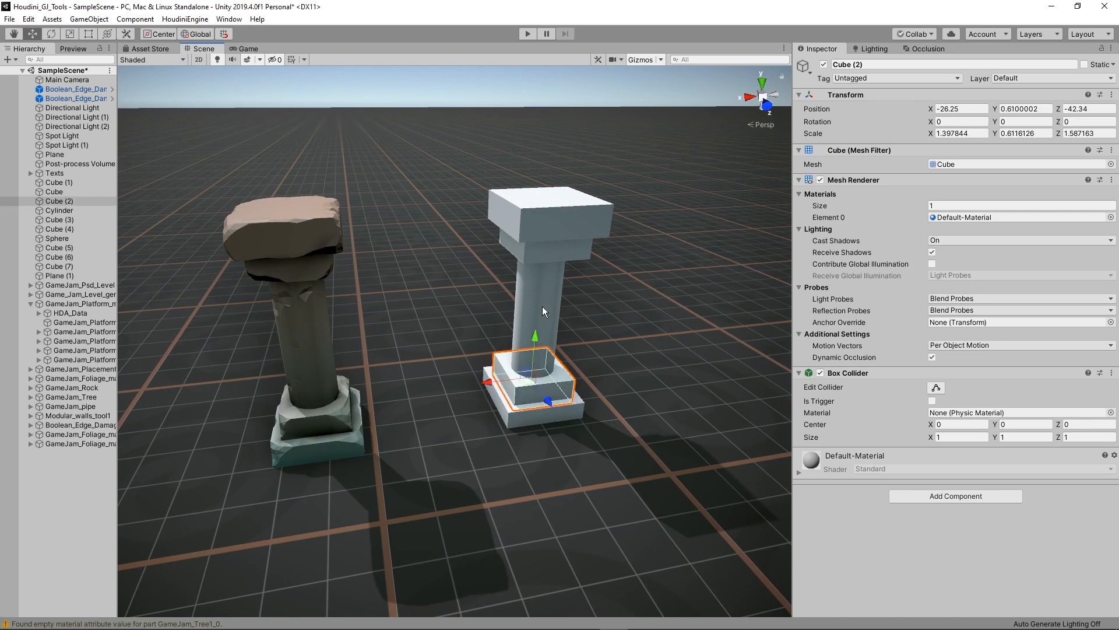
- Select the plain cube blockout pillar beside the edge-damaged stone pillar
left_click(60, 210)
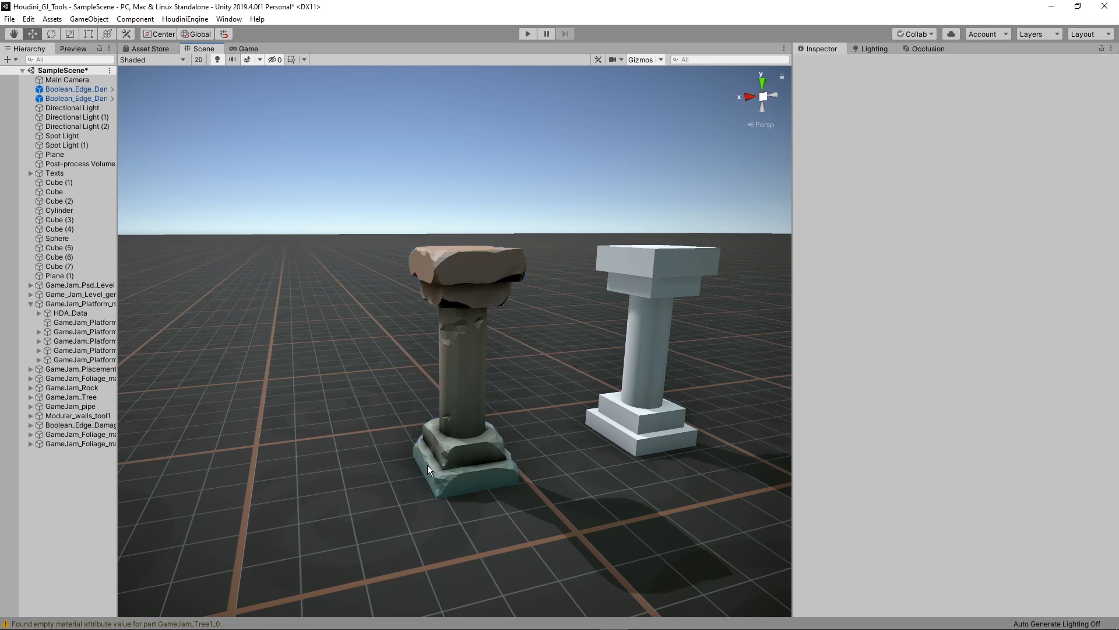
mouse_move(561, 397)
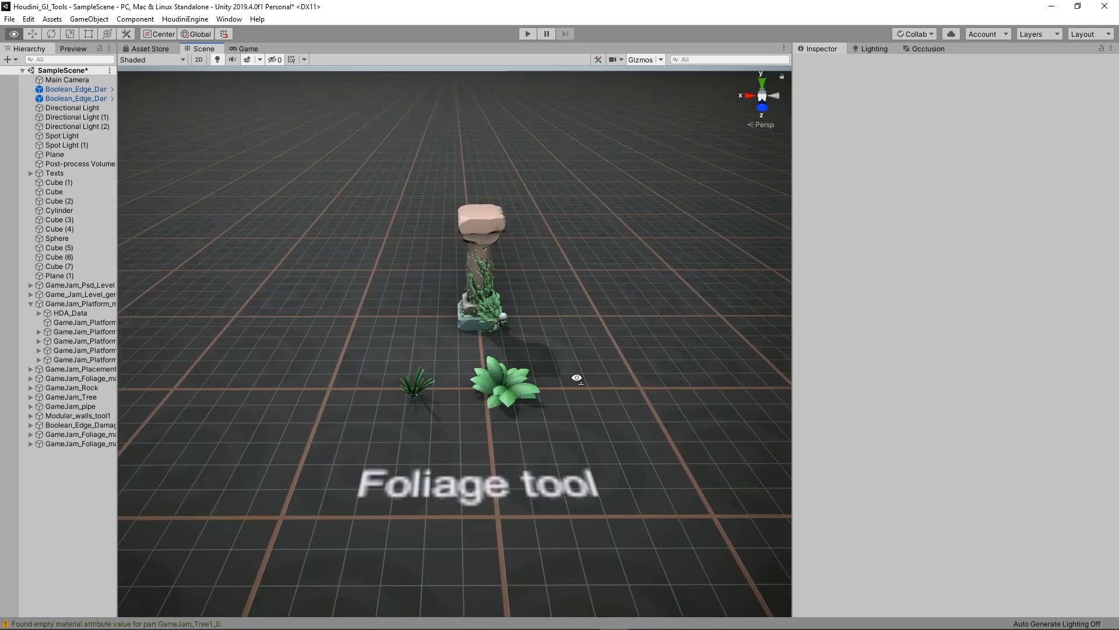
mouse_move(578, 383)
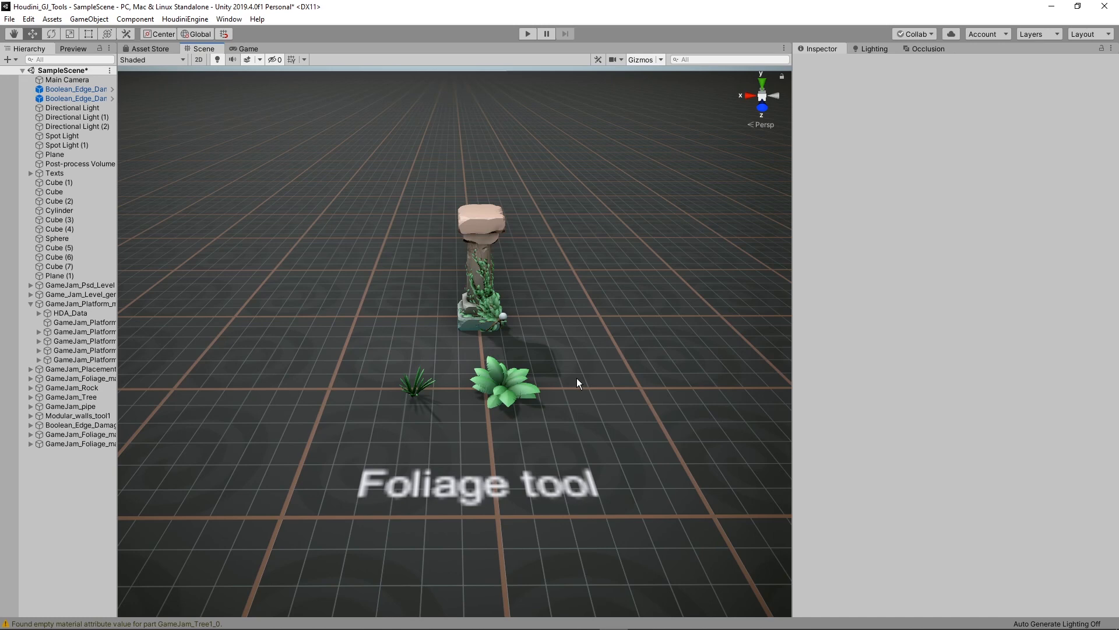
mouse_move(547, 386)
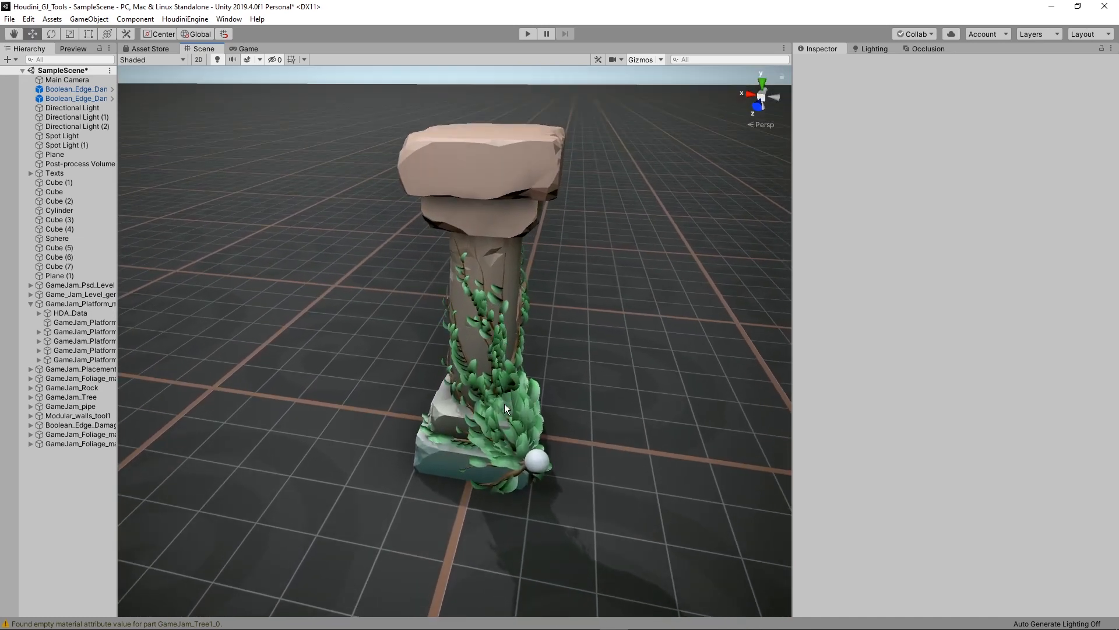
mouse_move(562, 237)
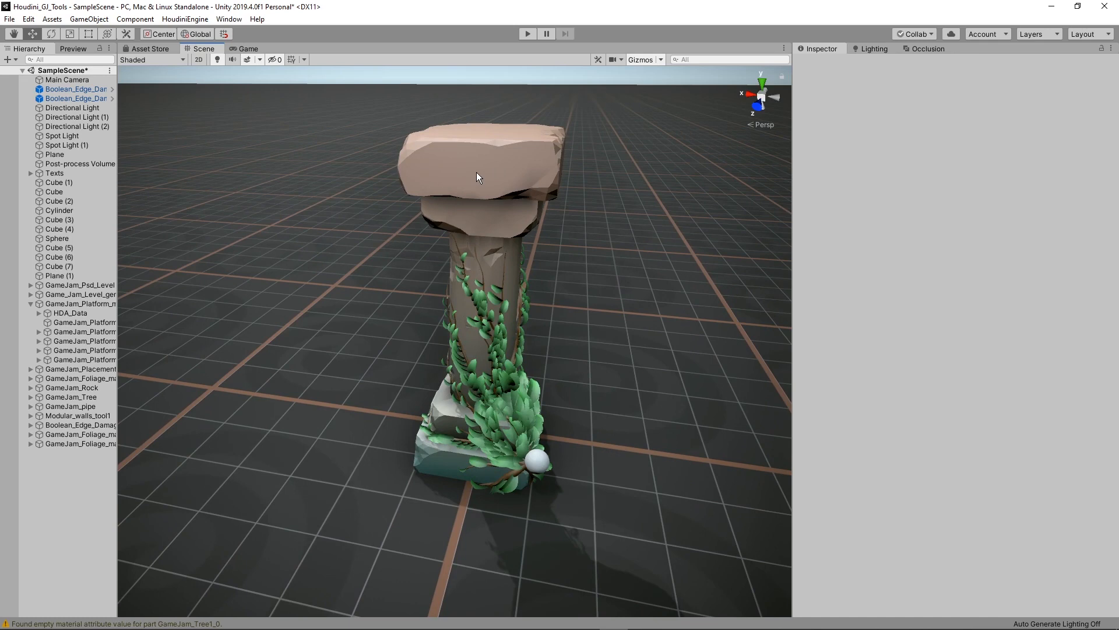
mouse_move(462, 183)
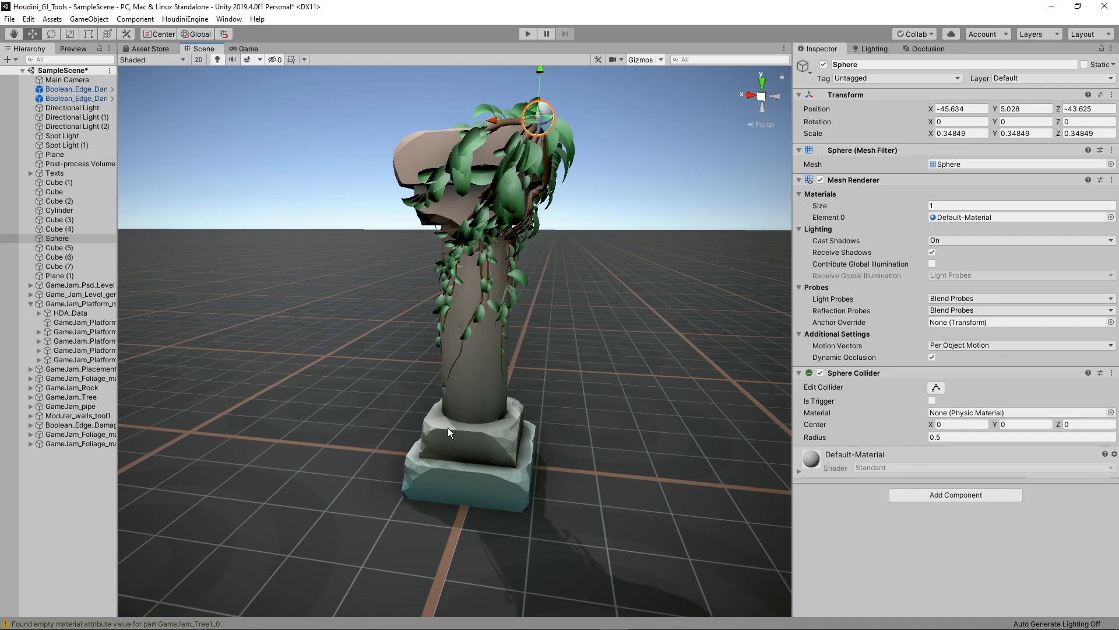
mouse_move(557, 104)
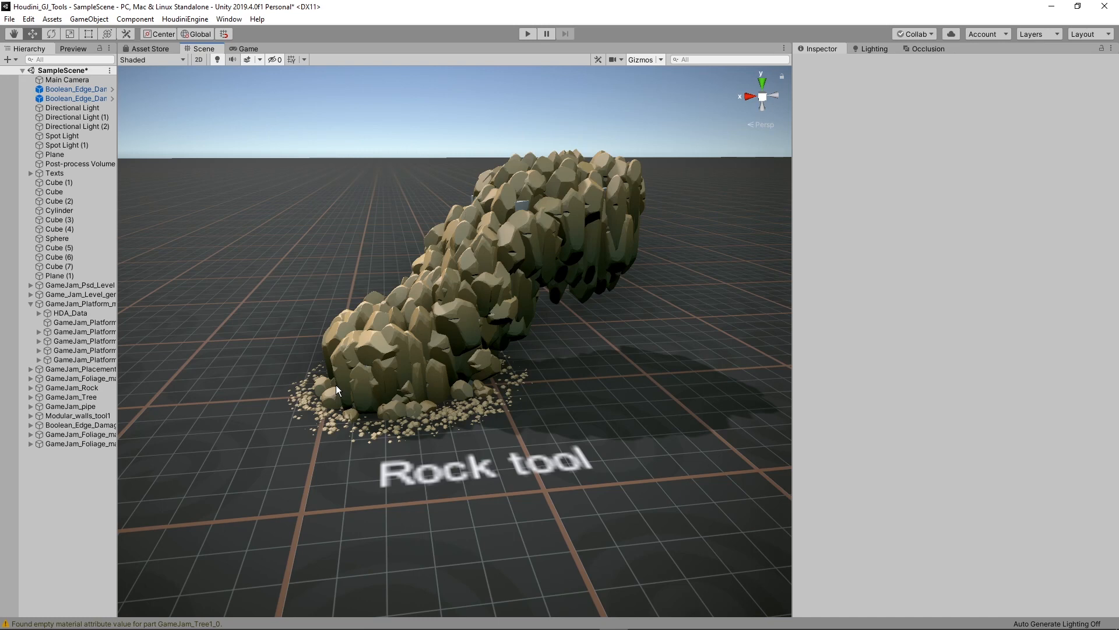
mouse_move(425, 394)
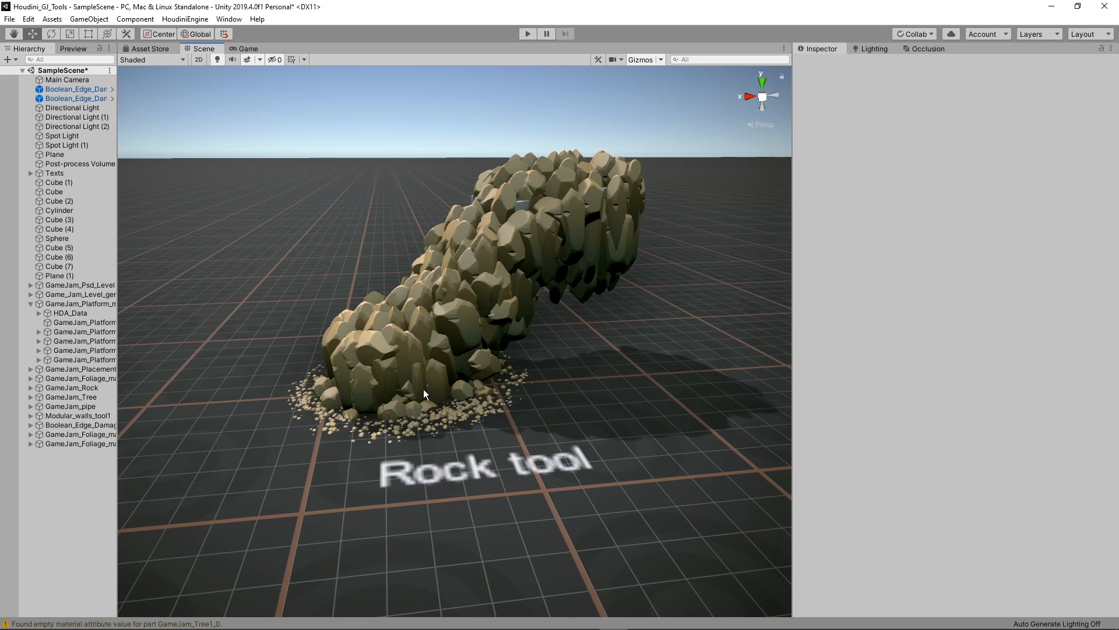
left_click(71, 387)
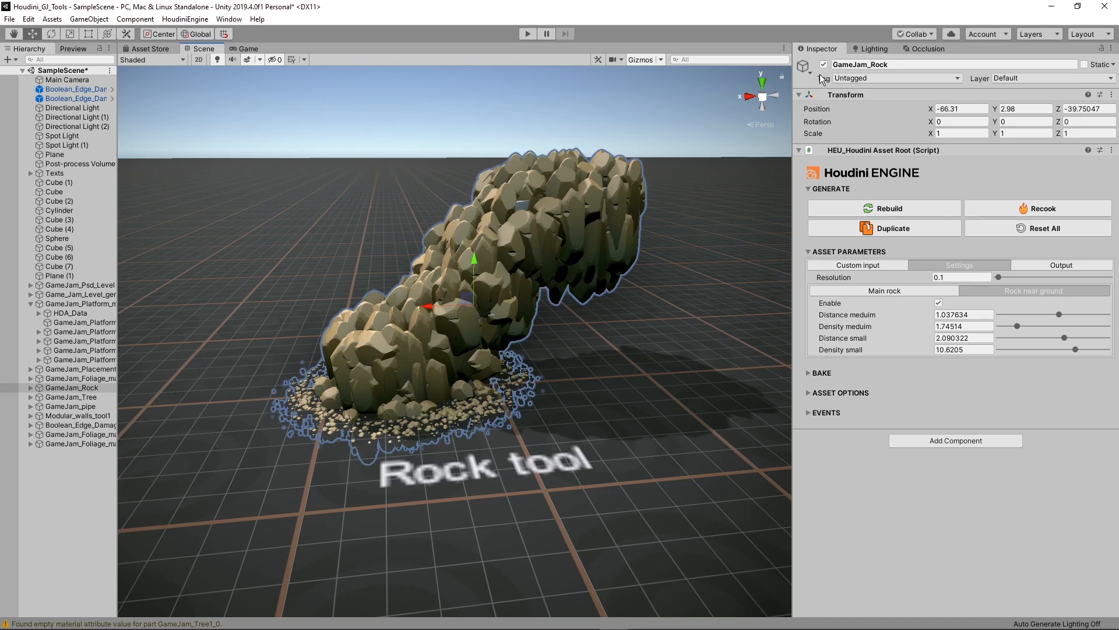
left_click(823, 64)
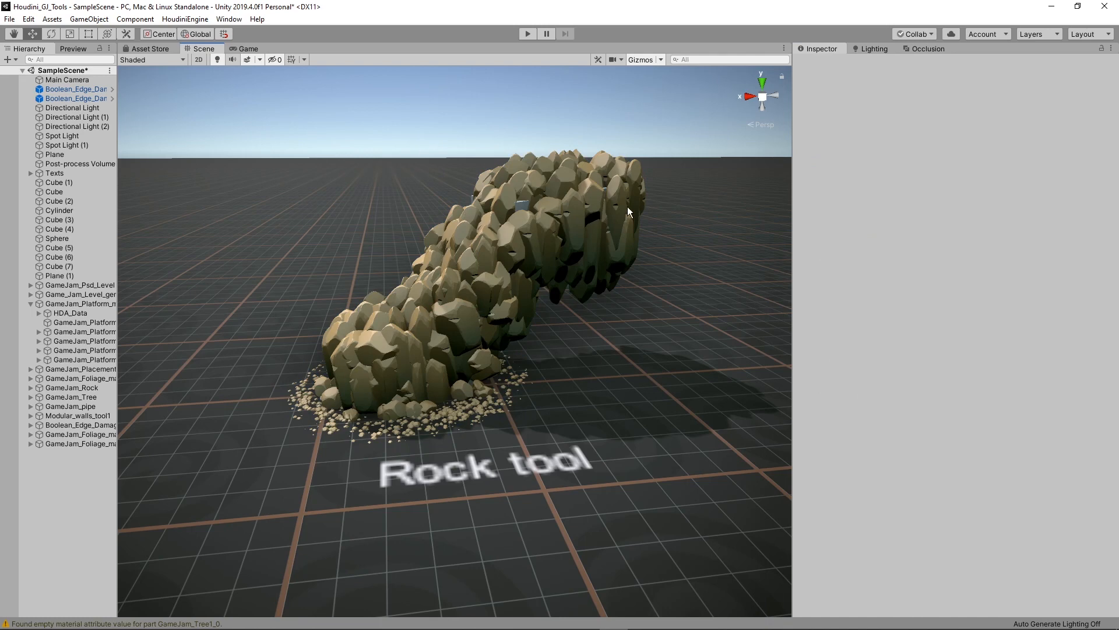
mouse_move(571, 376)
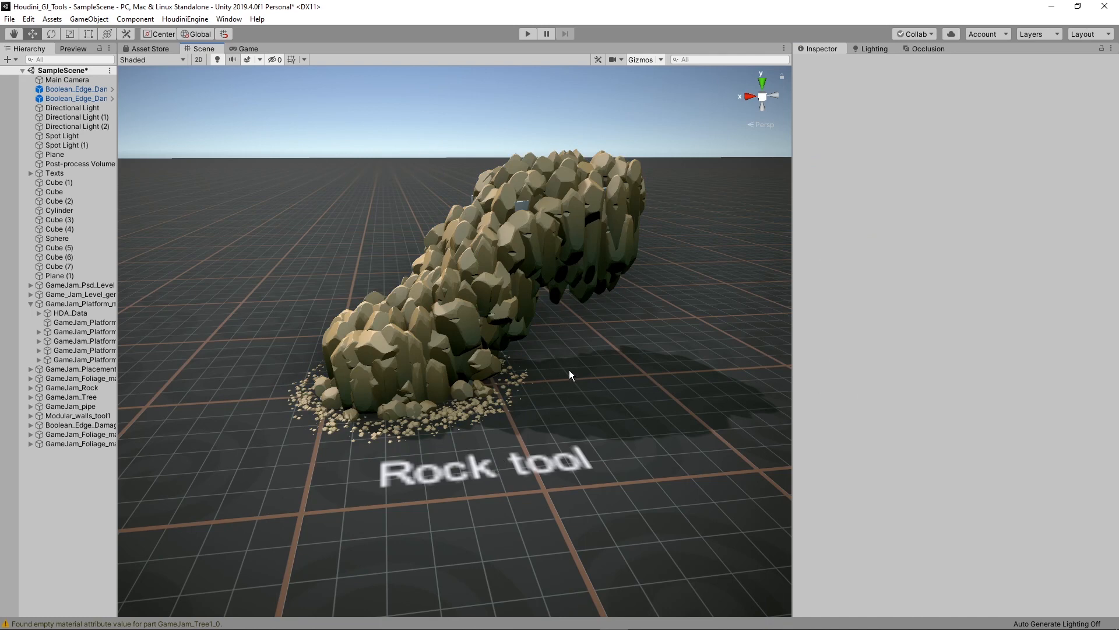
mouse_move(301, 377)
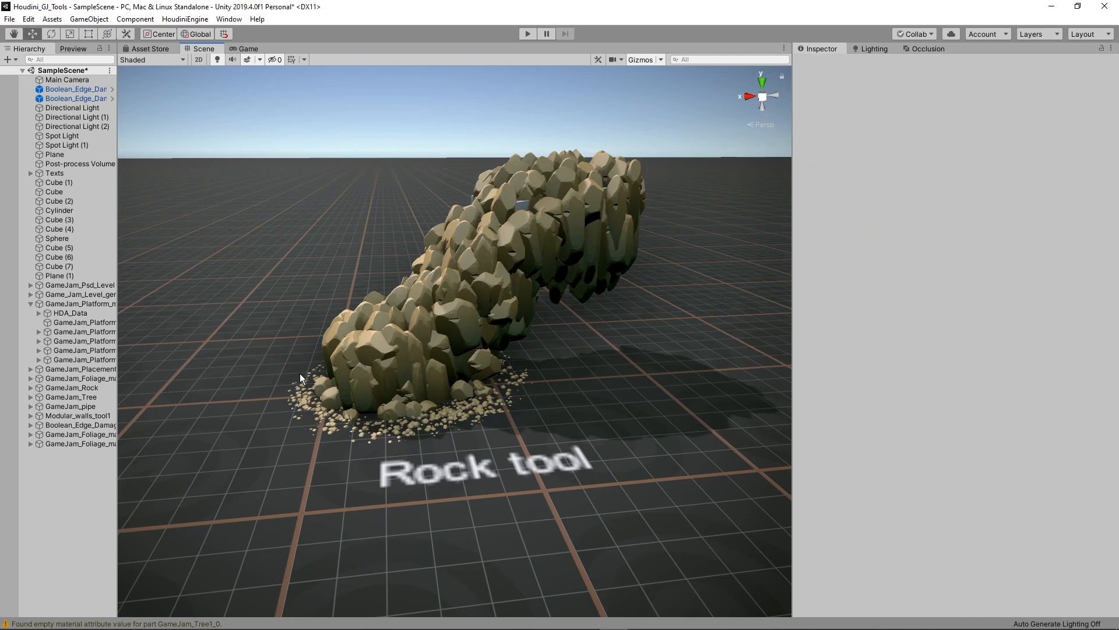
mouse_move(490, 441)
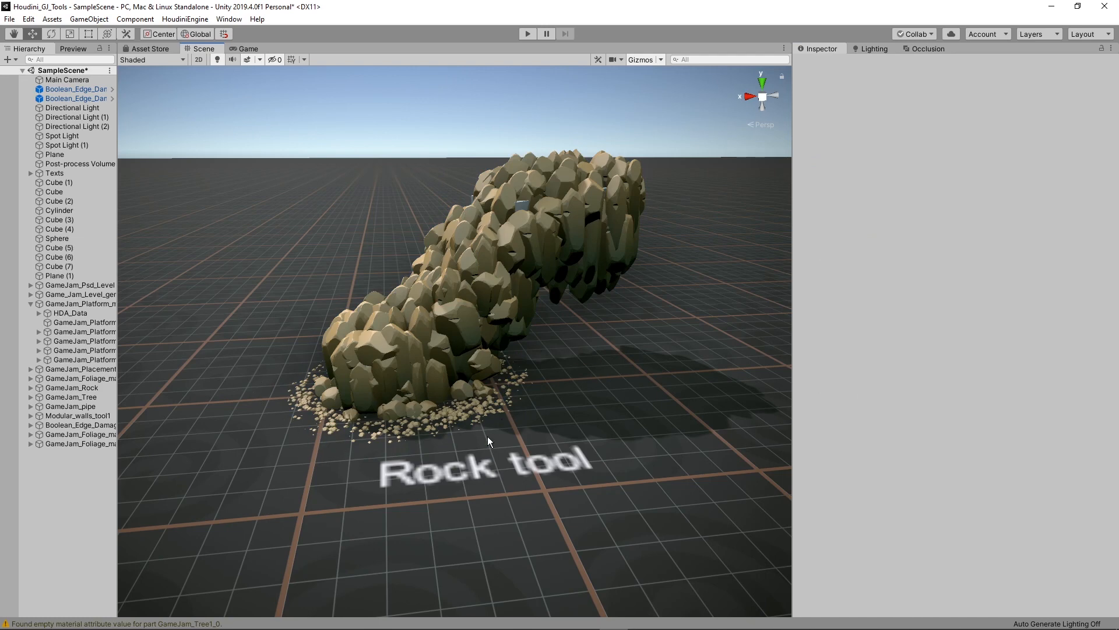
mouse_move(393, 348)
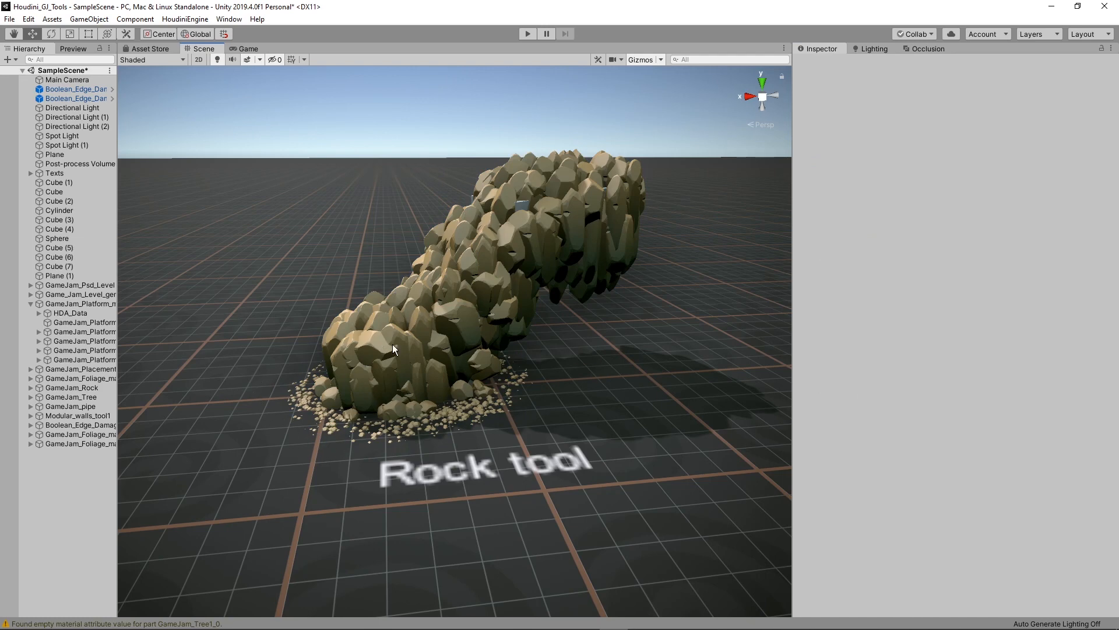